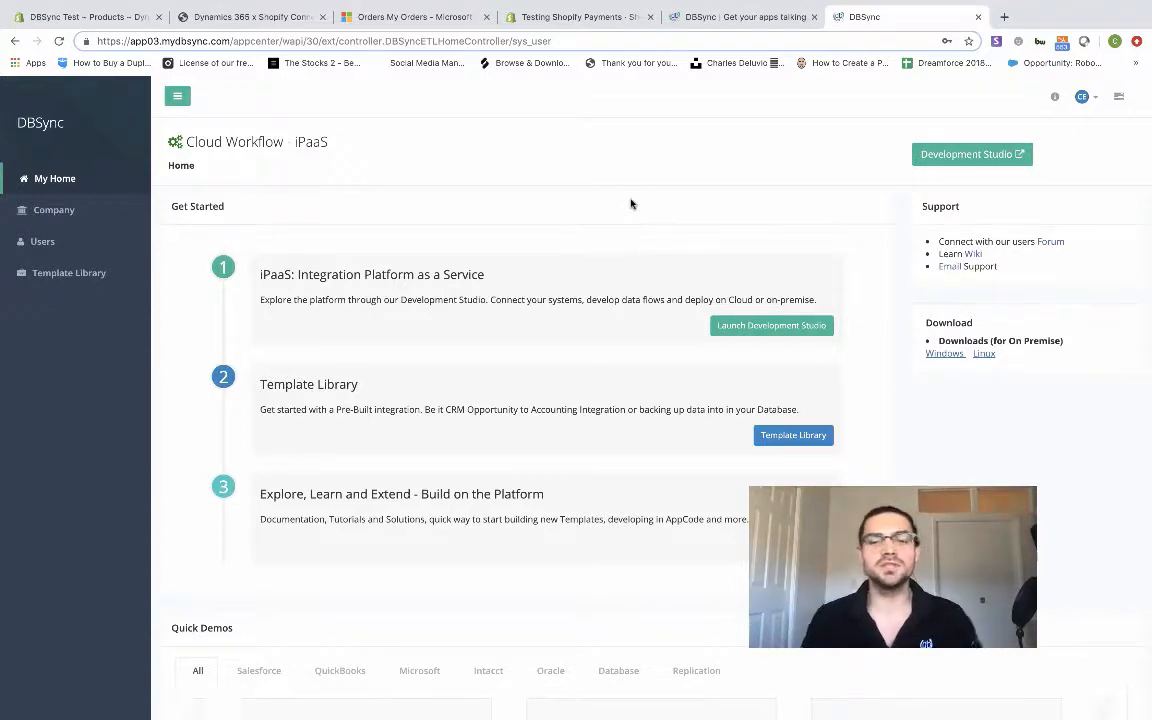
pyautogui.moveTo(622, 334)
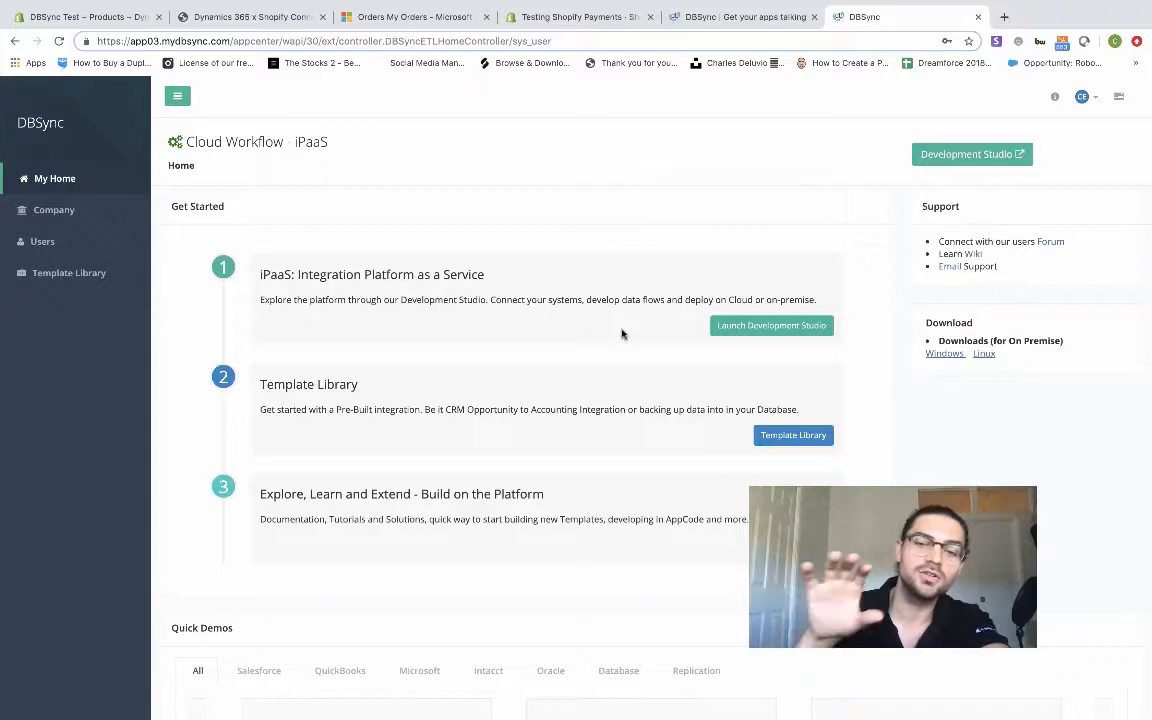
pyautogui.moveTo(848, 220)
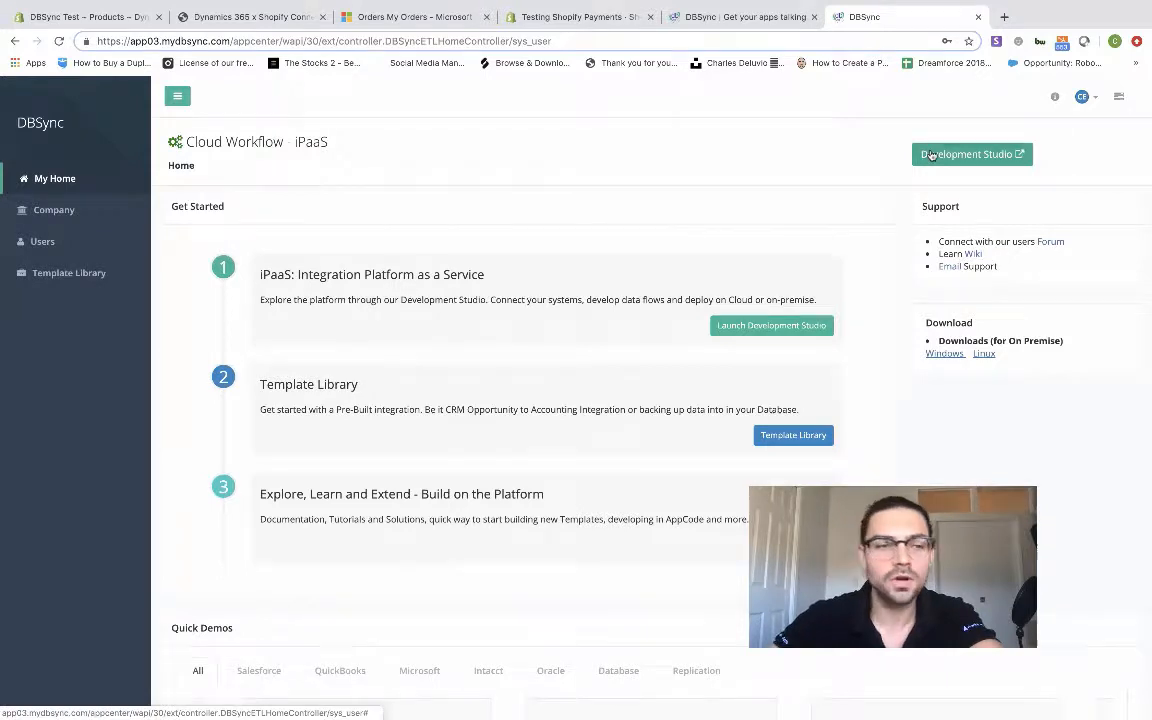
# Step: Enter the Development Studio and start editing the MSCRM_Shopify project
pyautogui.click(968, 154)
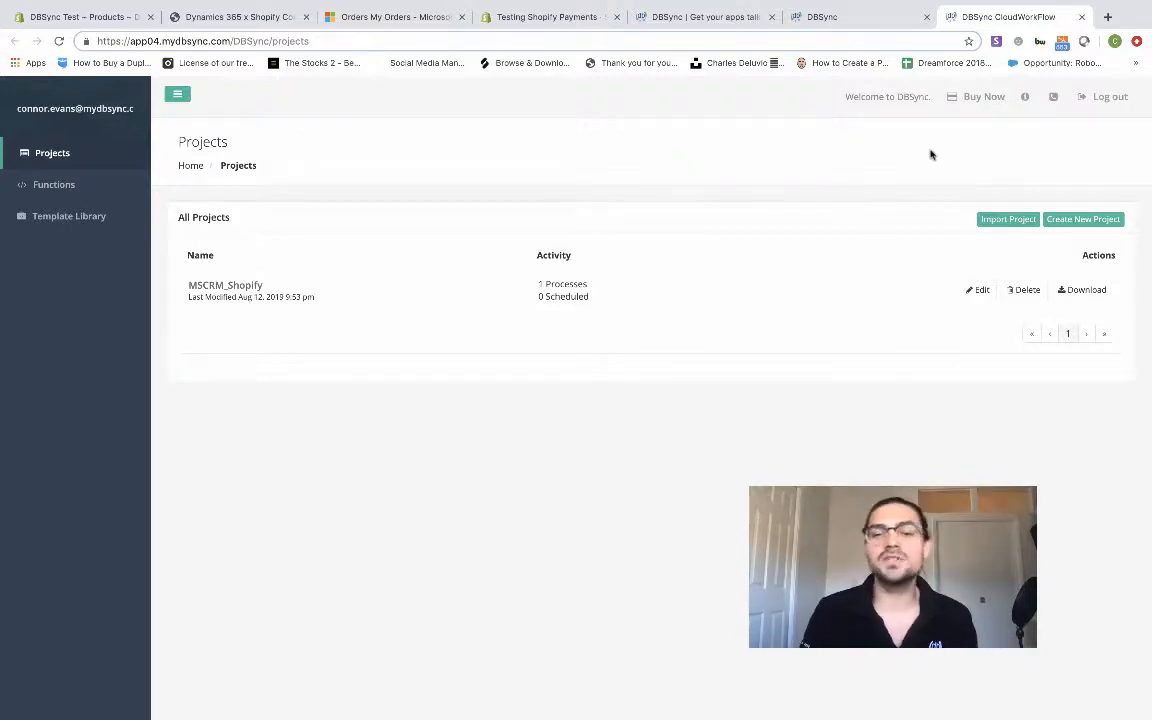
pyautogui.click(976, 290)
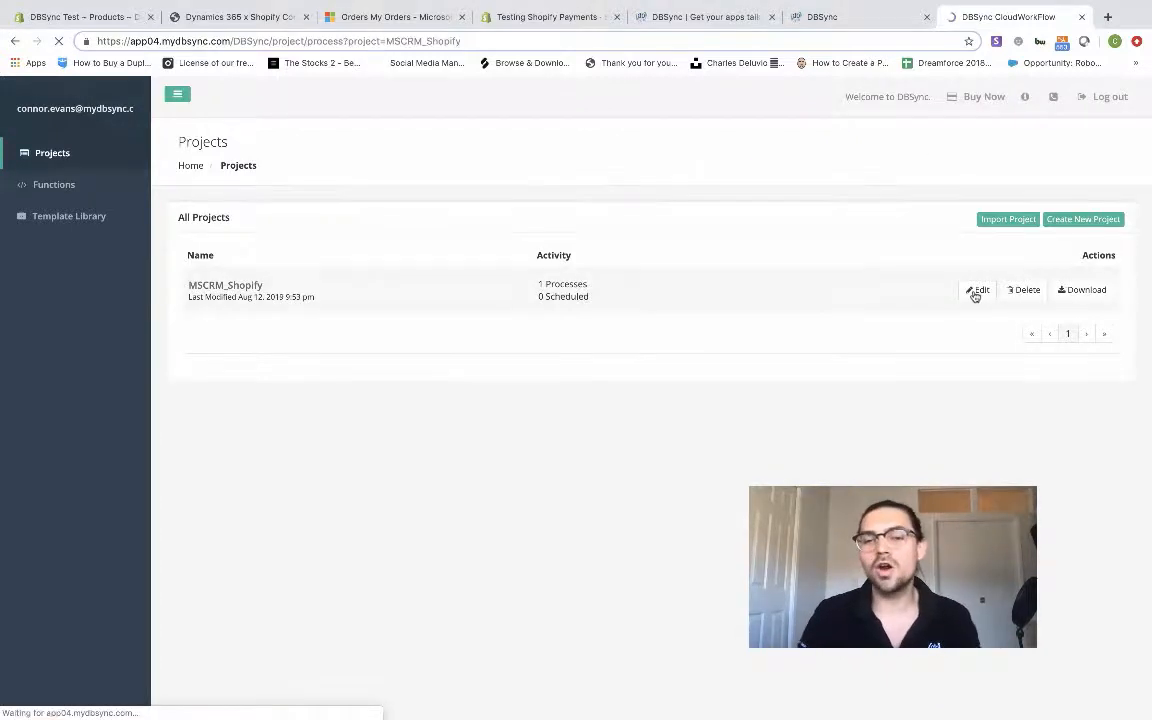
# Step: Select the MSCRM connector under Connectors and validate its Dynamics 365 connection successfully
pyautogui.click(978, 290)
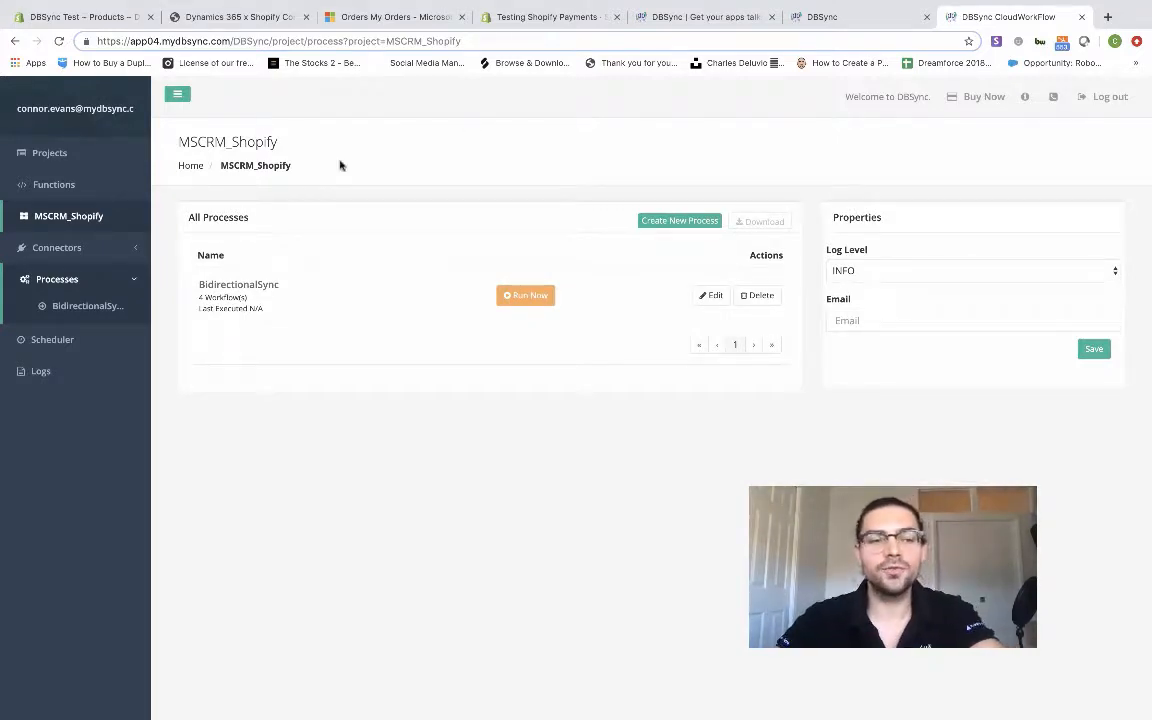
pyautogui.moveTo(170, 248)
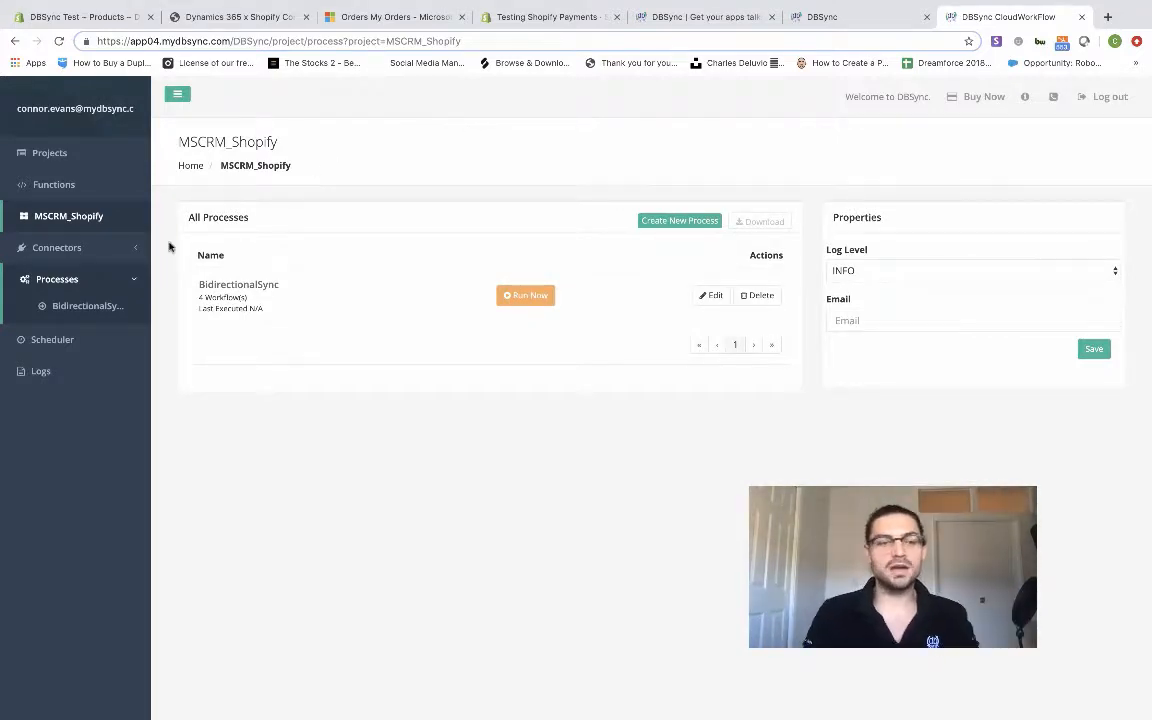
pyautogui.click(56, 248)
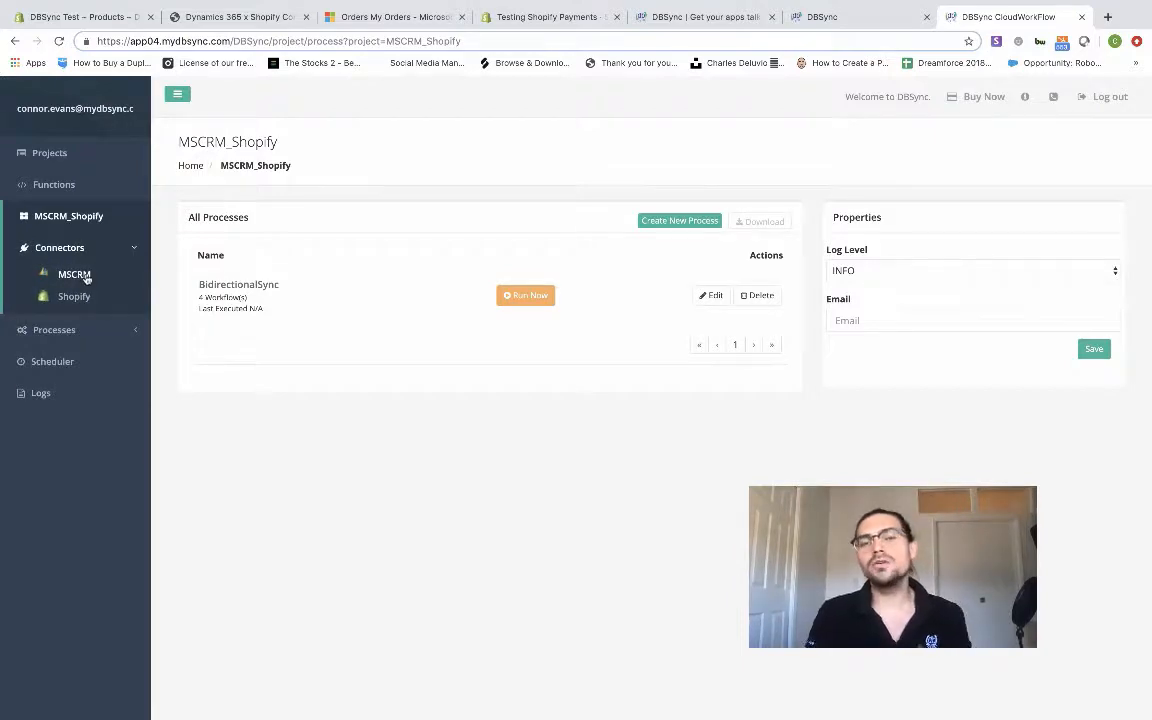
pyautogui.click(74, 274)
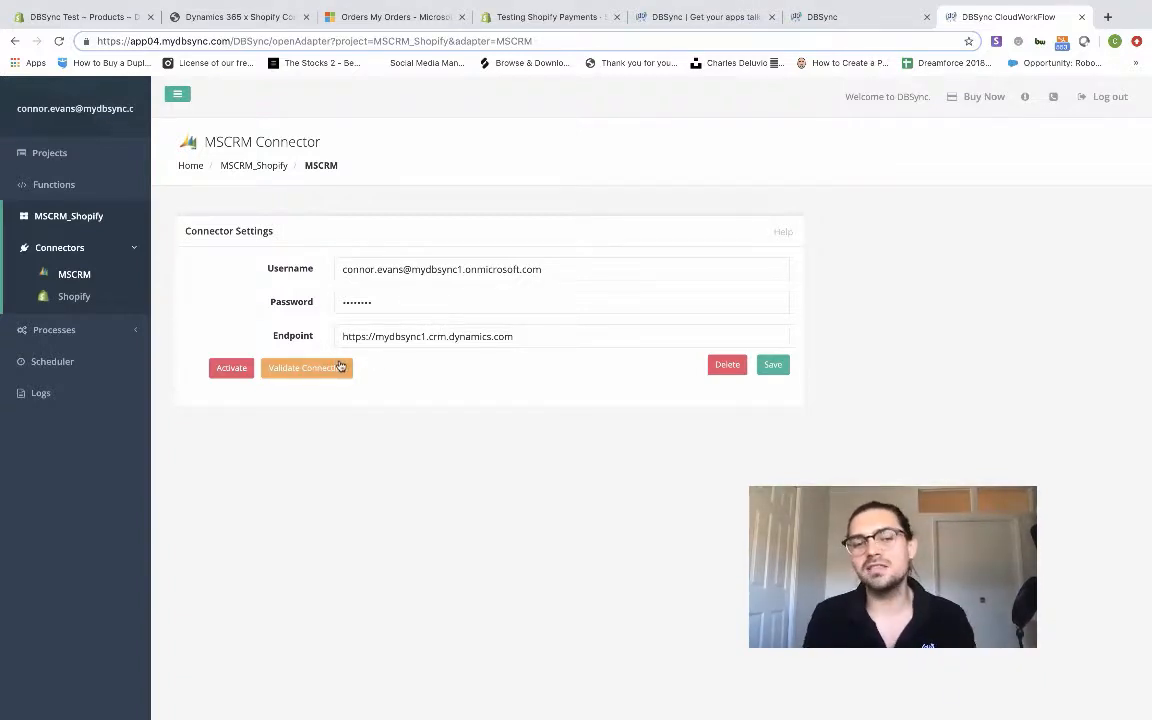
pyautogui.click(302, 368)
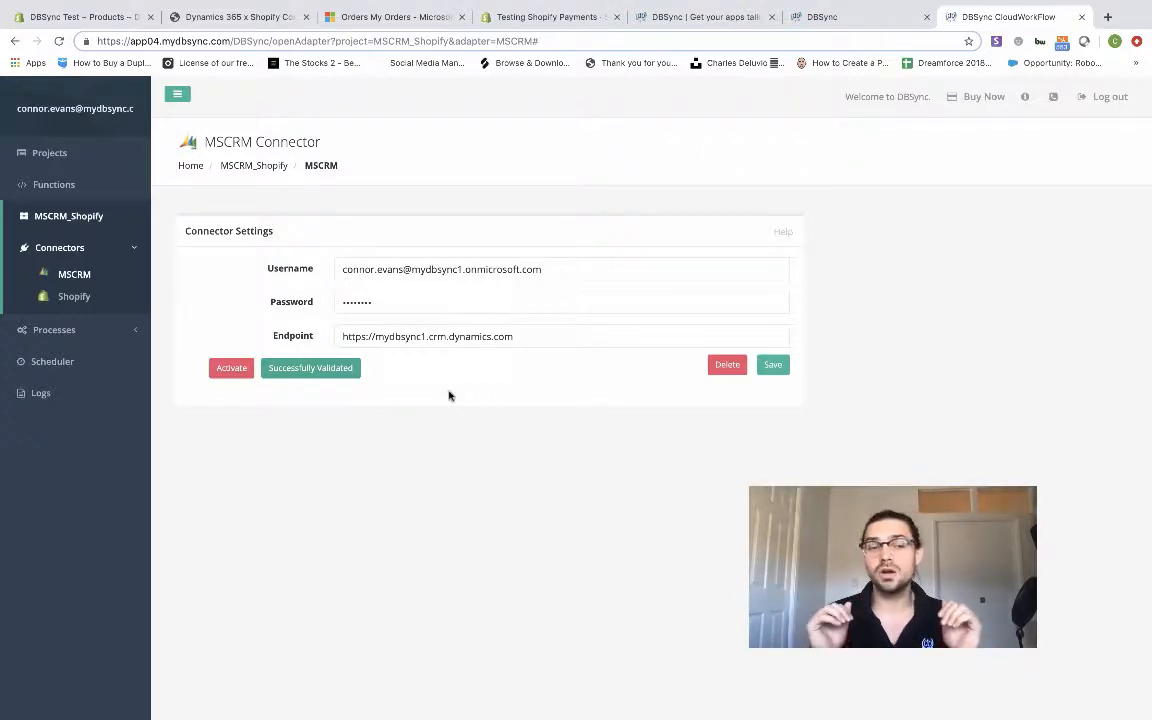
pyautogui.moveTo(248, 342)
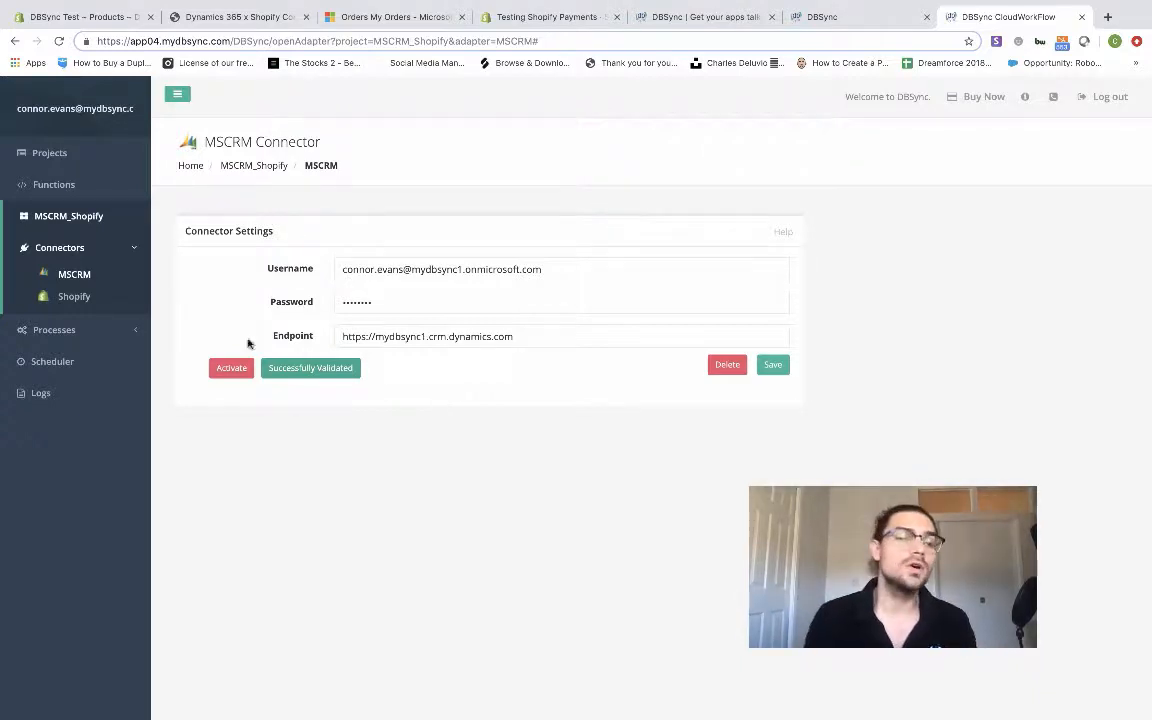
# Step: Show the Shopify connector settings with its currently connected store account
pyautogui.click(74, 296)
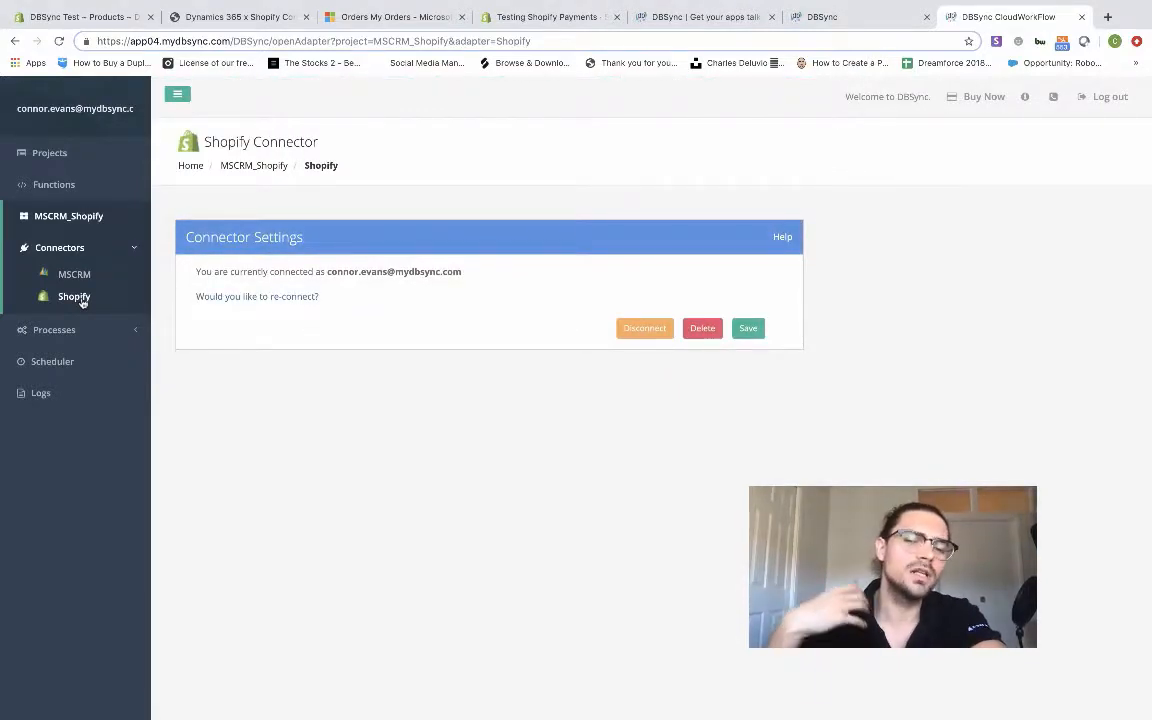
pyautogui.moveTo(528, 344)
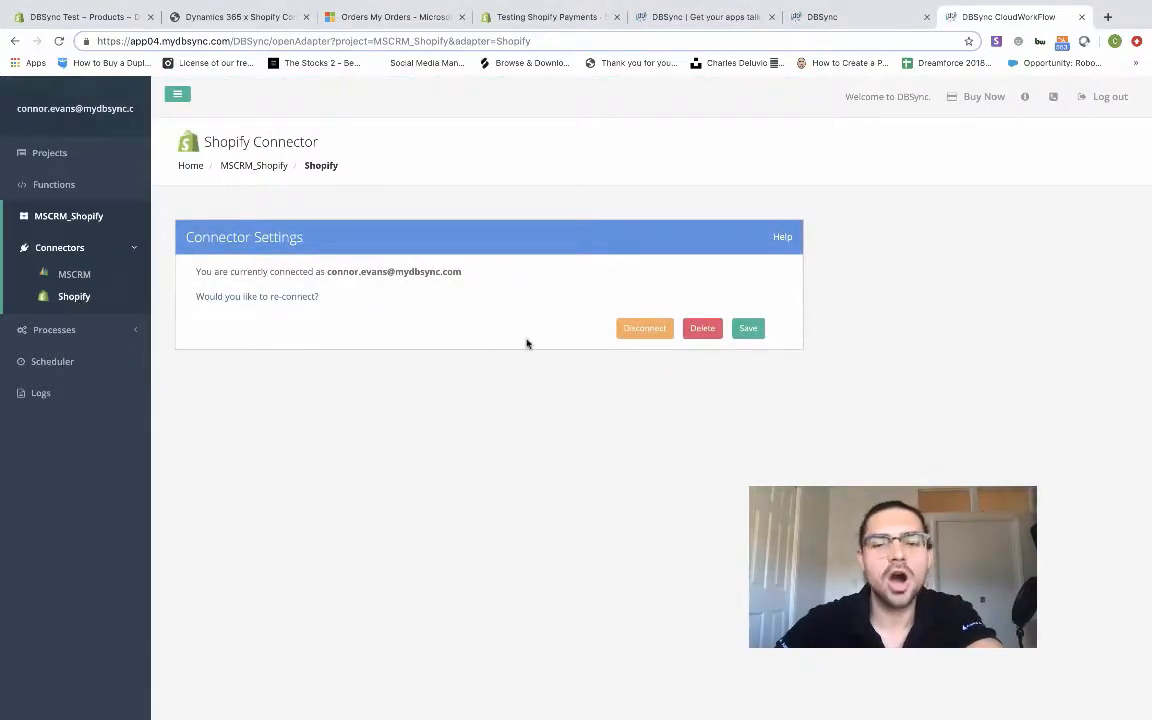
pyautogui.moveTo(356, 406)
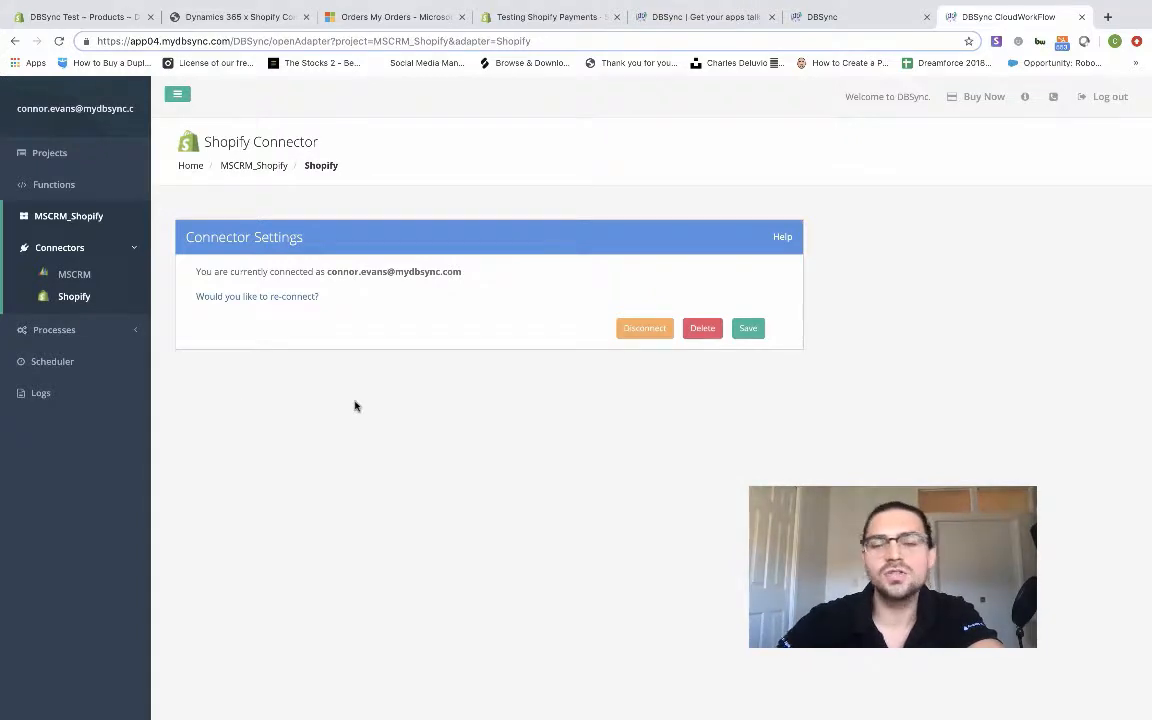
pyautogui.moveTo(308, 304)
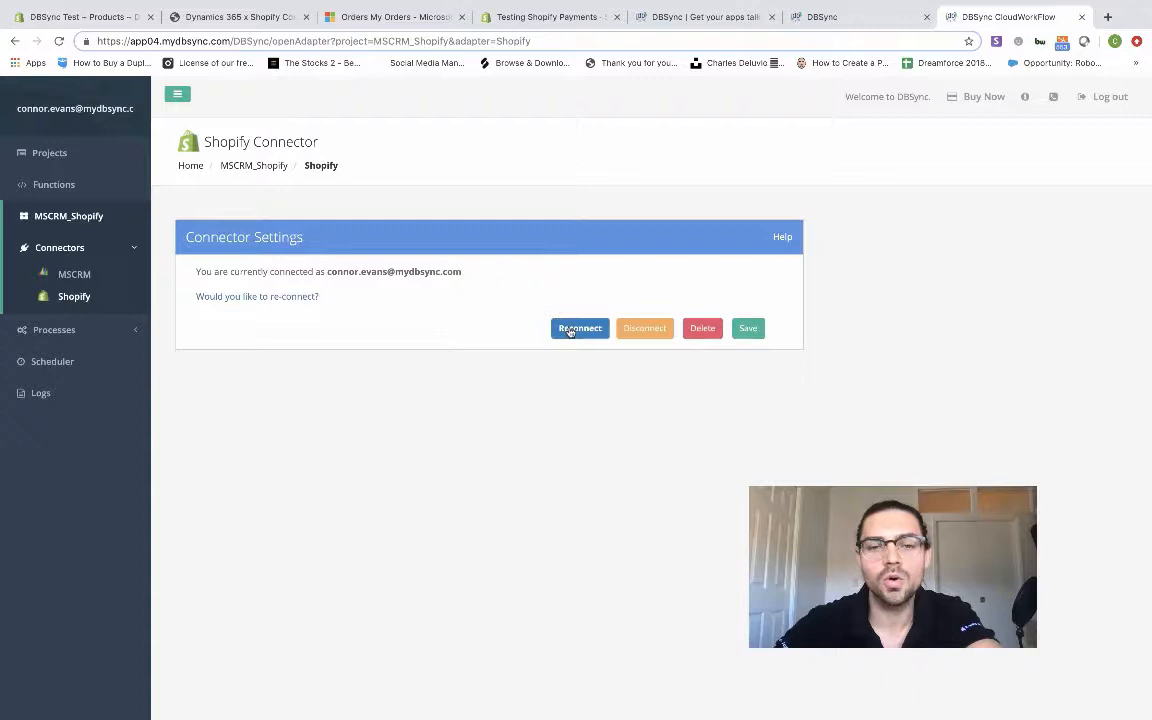
# Step: Reconnect the Shopify connector, reaching Shopify's login page of recently accessed stores
pyautogui.click(580, 328)
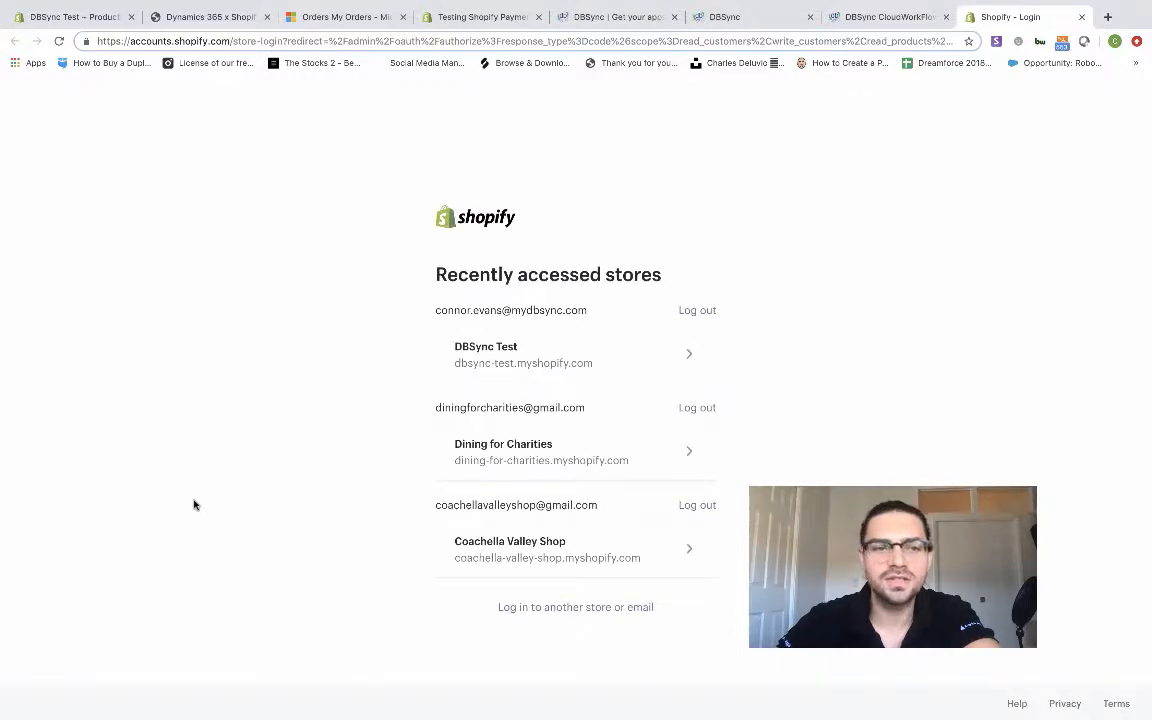
pyautogui.moveTo(808, 228)
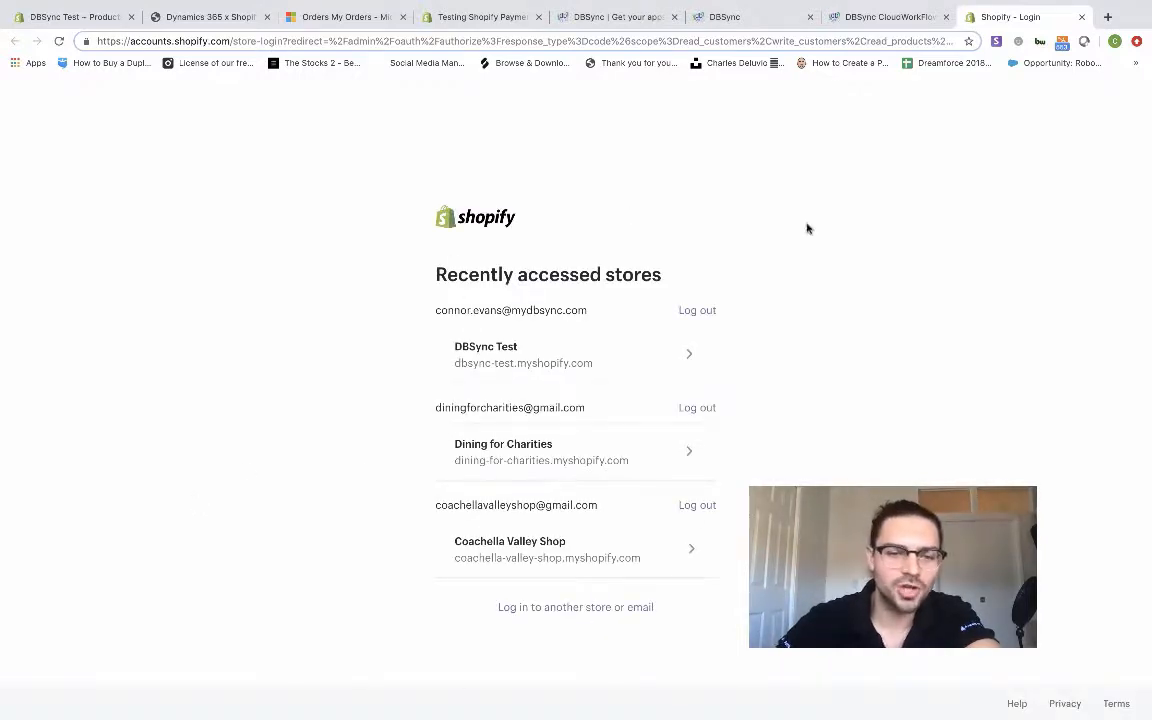
pyautogui.moveTo(502, 378)
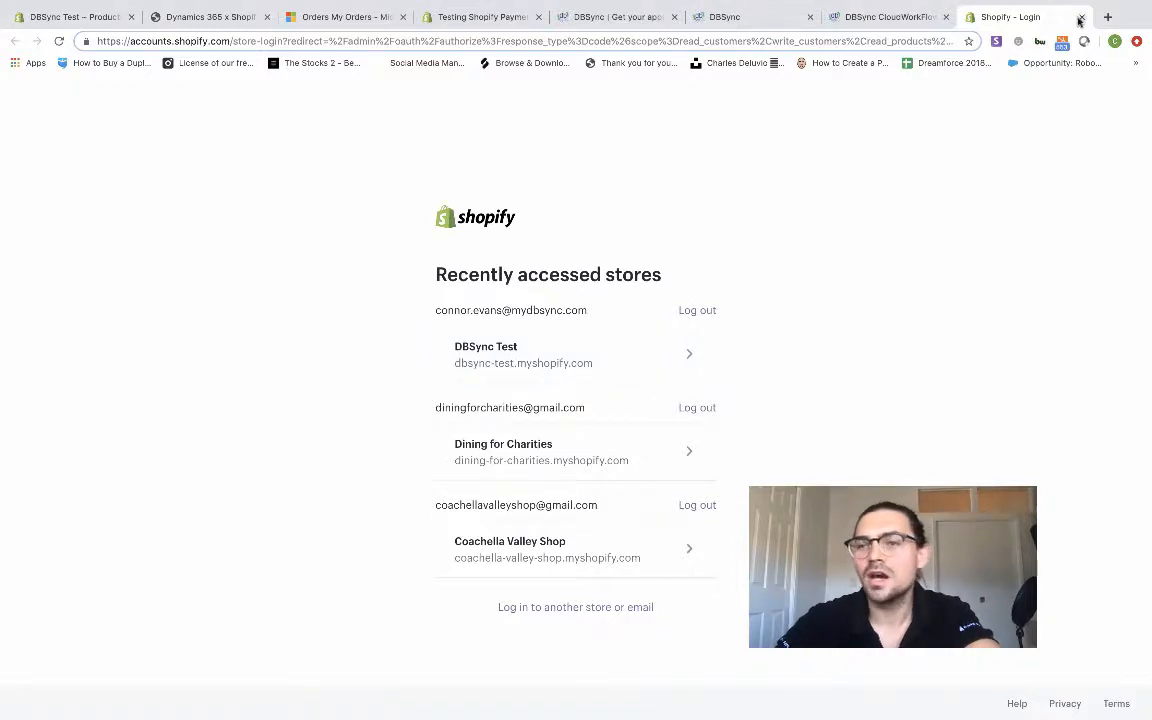
# Step: Close the Shopify login tab and return to the Shopify connector settings
pyautogui.click(1080, 16)
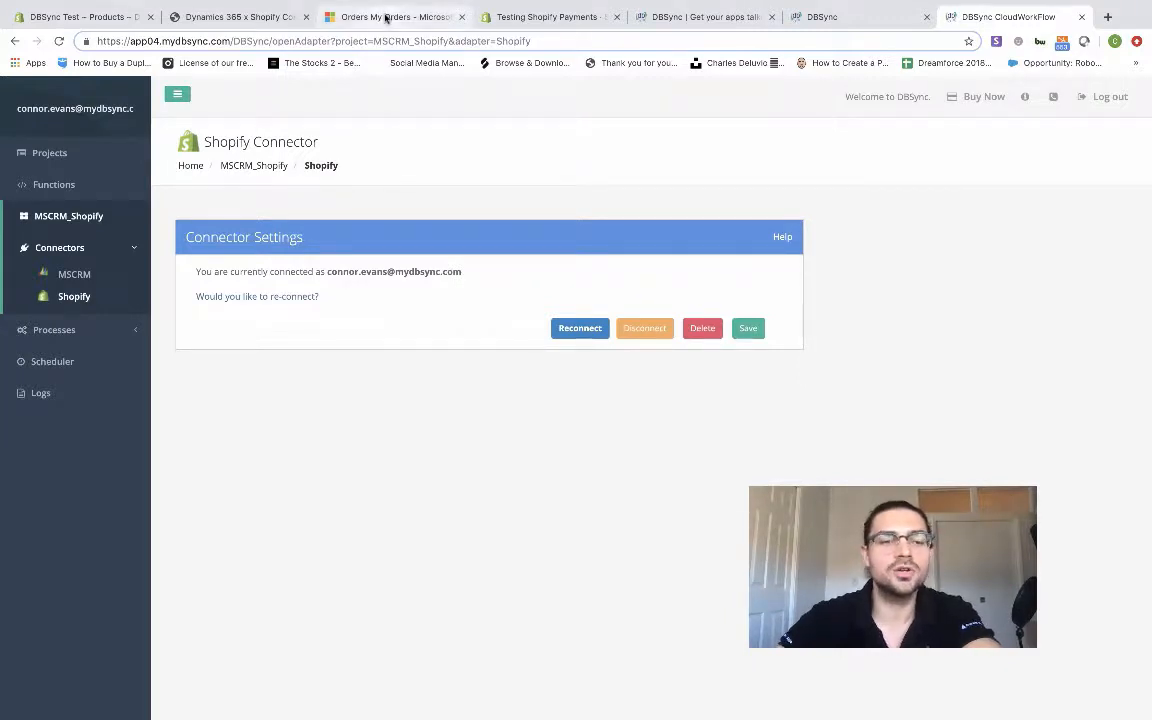
pyautogui.moveTo(392, 16)
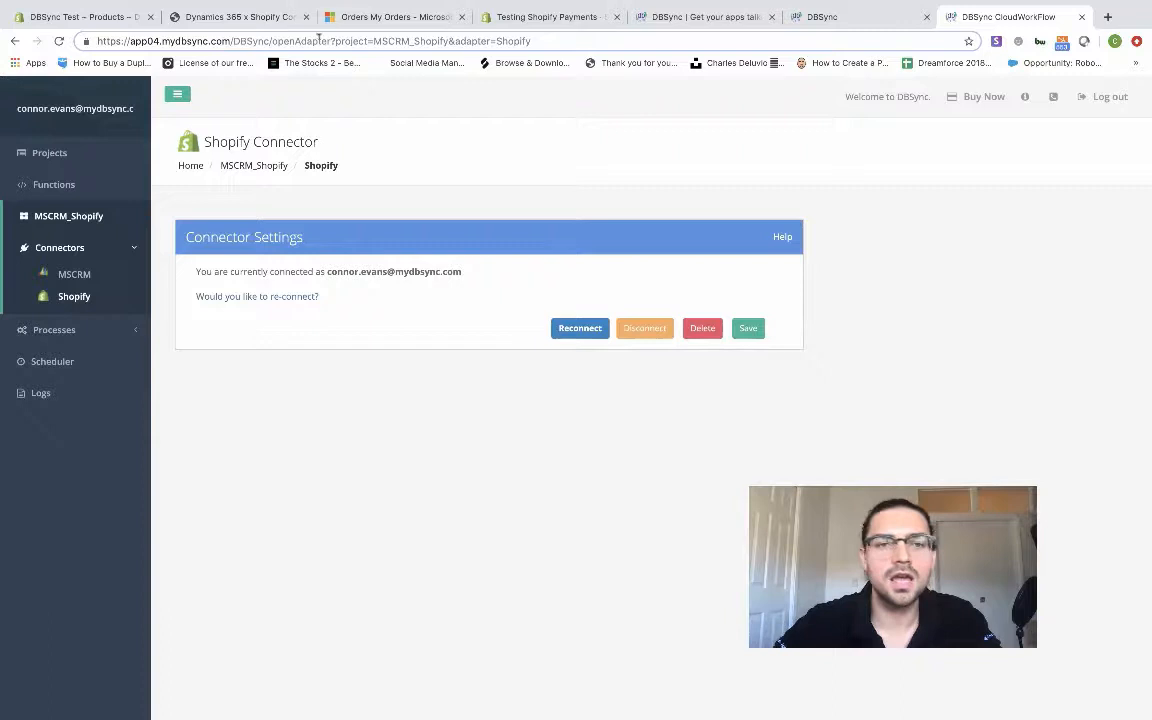
# Step: Check Dynamics 365 My Orders is empty, then return to the Shopify connector product page
pyautogui.click(390, 16)
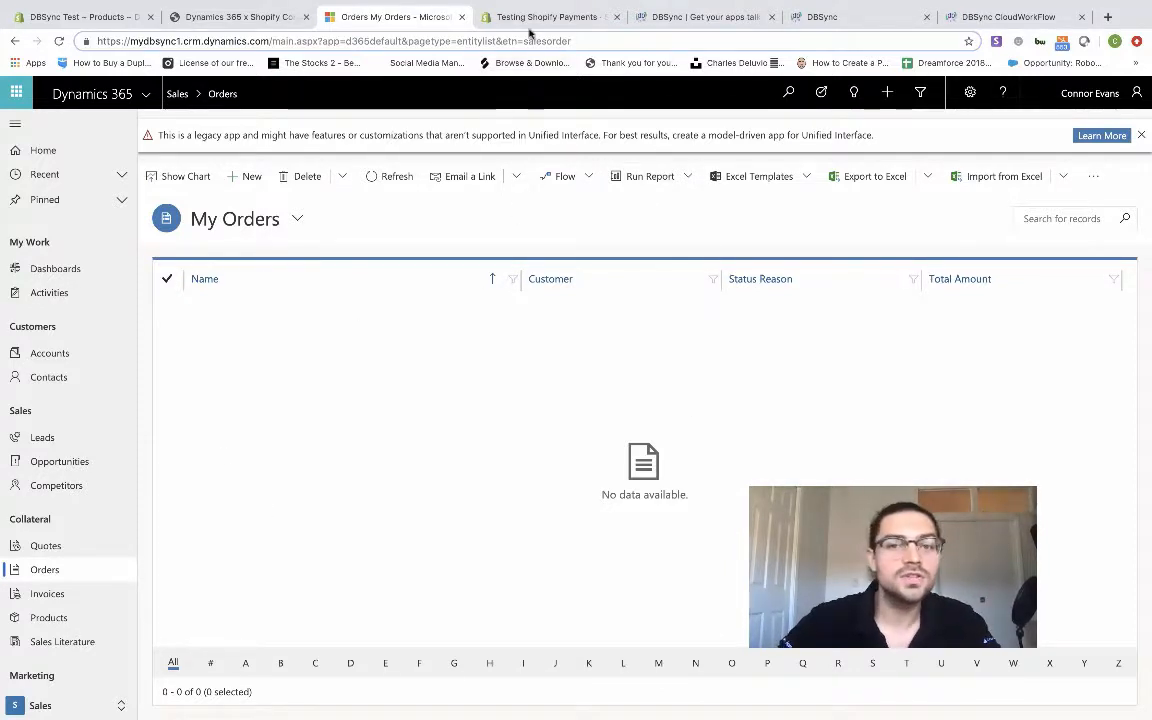
pyautogui.click(238, 16)
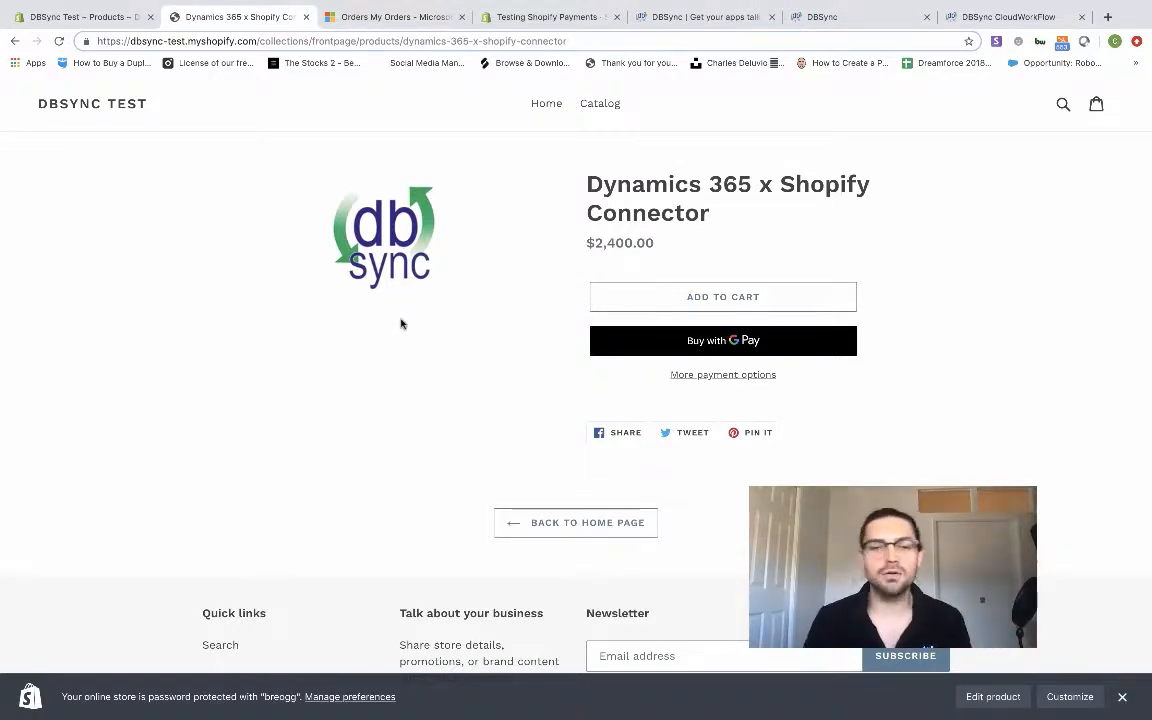
# Step: Add the Dynamics 365 x Shopify Connector to the cart and proceed to checkout
pyautogui.click(722, 296)
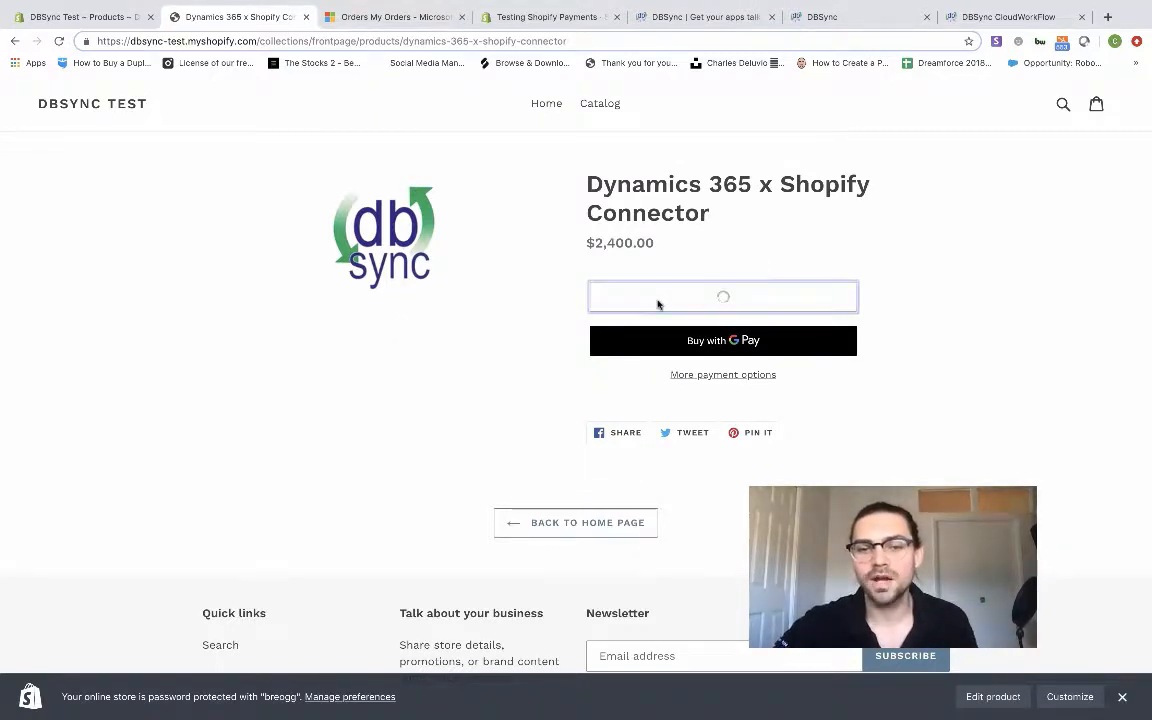
pyautogui.click(722, 296)
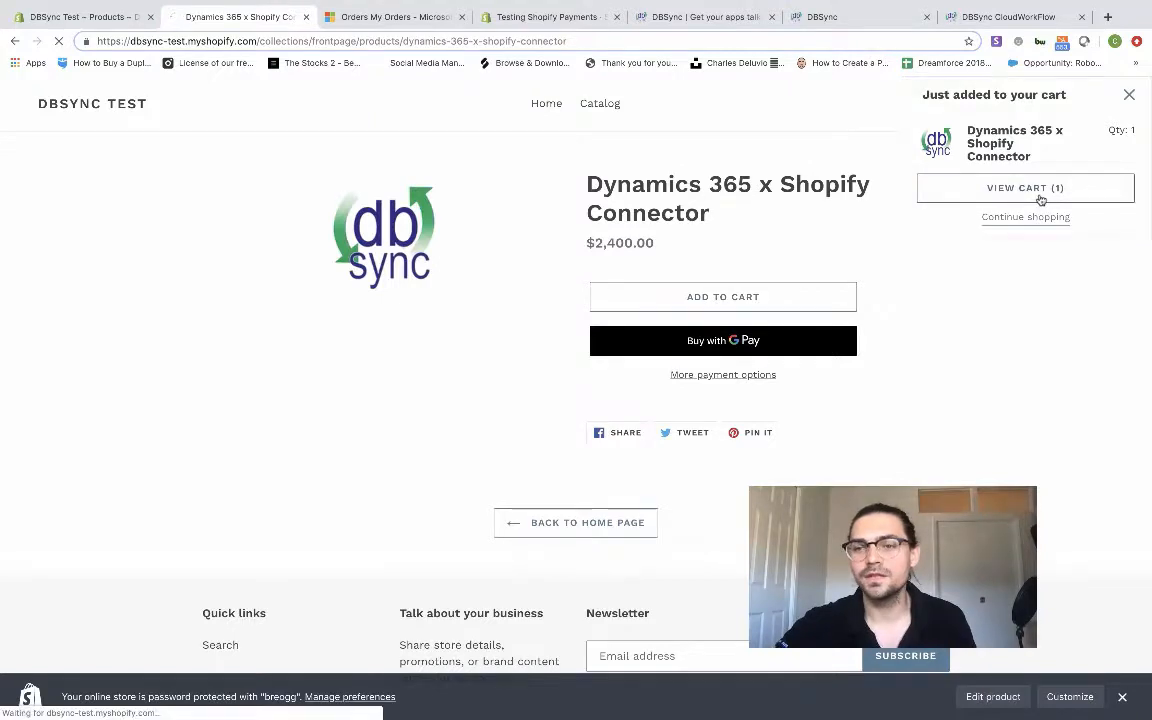
pyautogui.click(1024, 188)
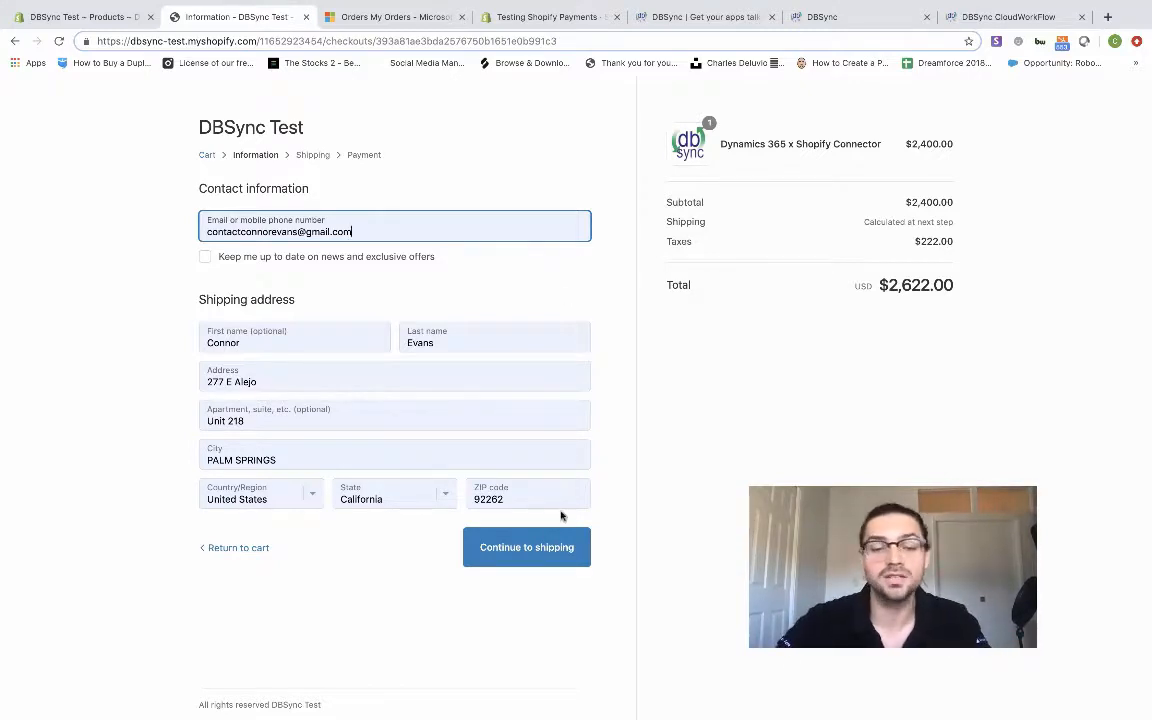
# Step: Continue through shipping to the payment step, copying the 4242 test card from Shopify's help page
pyautogui.click(526, 548)
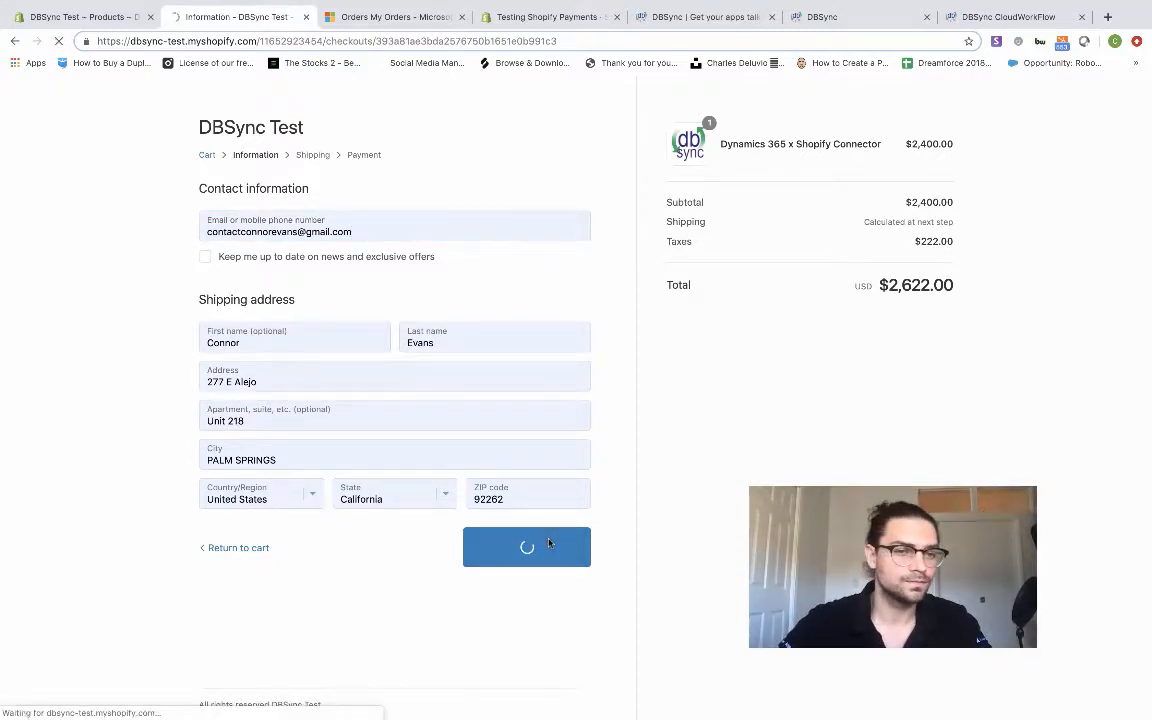
pyautogui.click(526, 548)
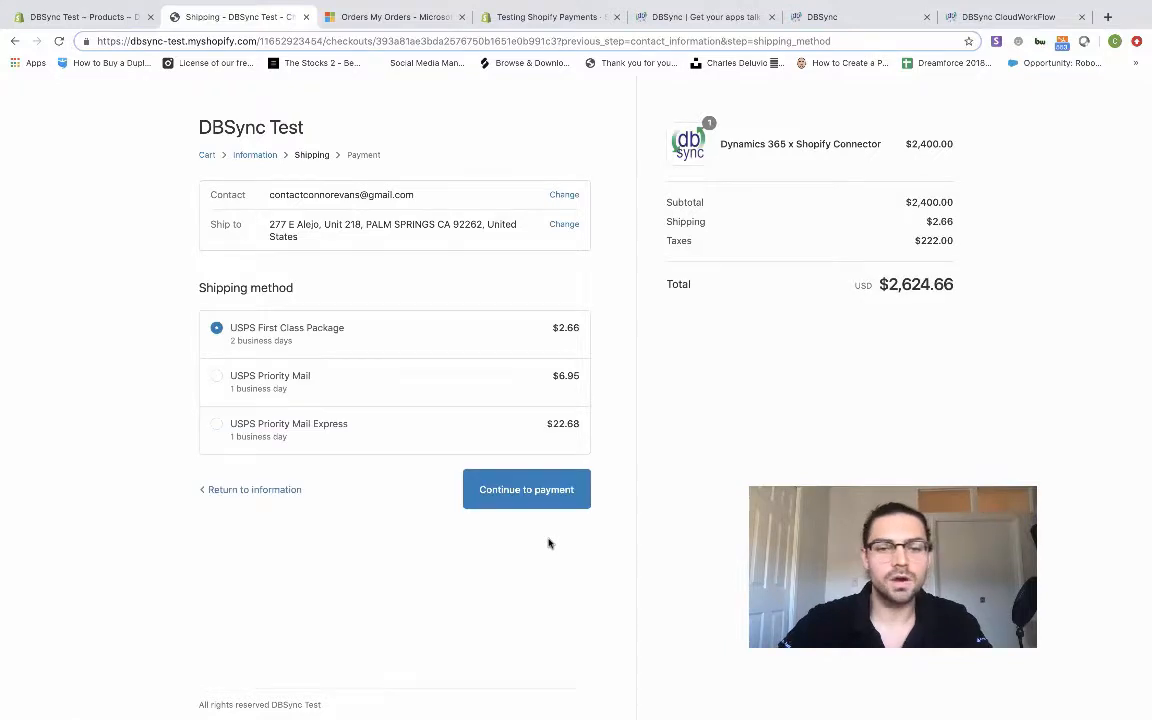
pyautogui.click(526, 488)
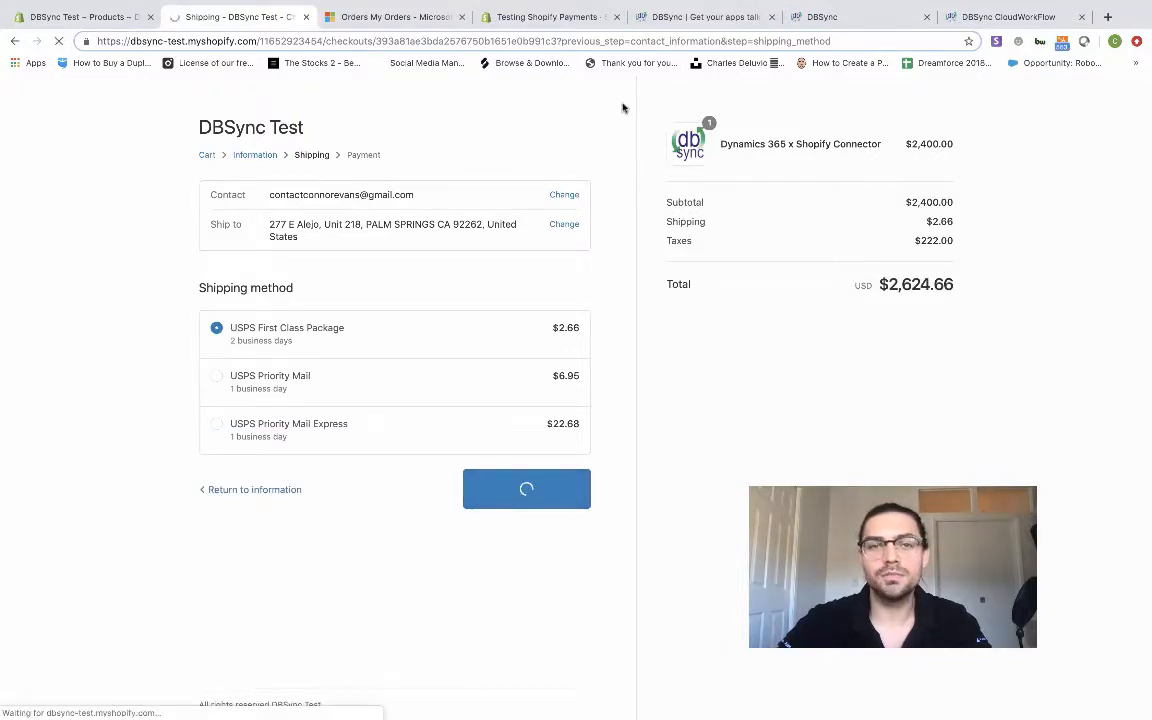
pyautogui.click(526, 488)
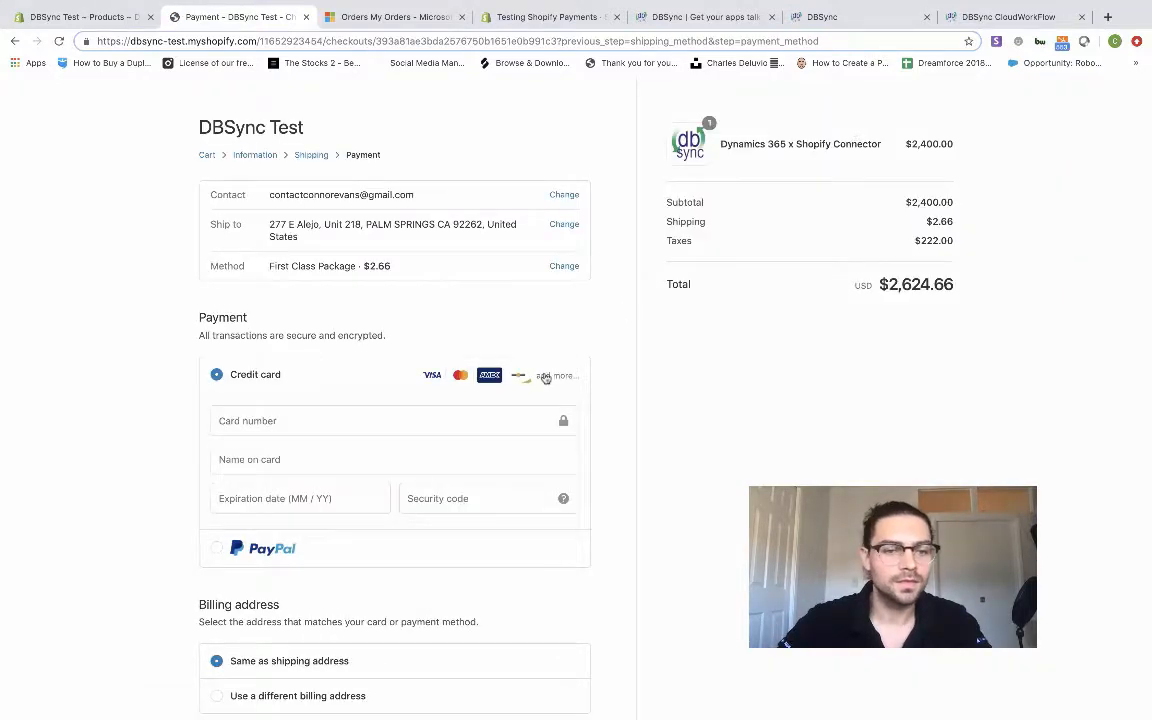
pyautogui.scroll(-3)
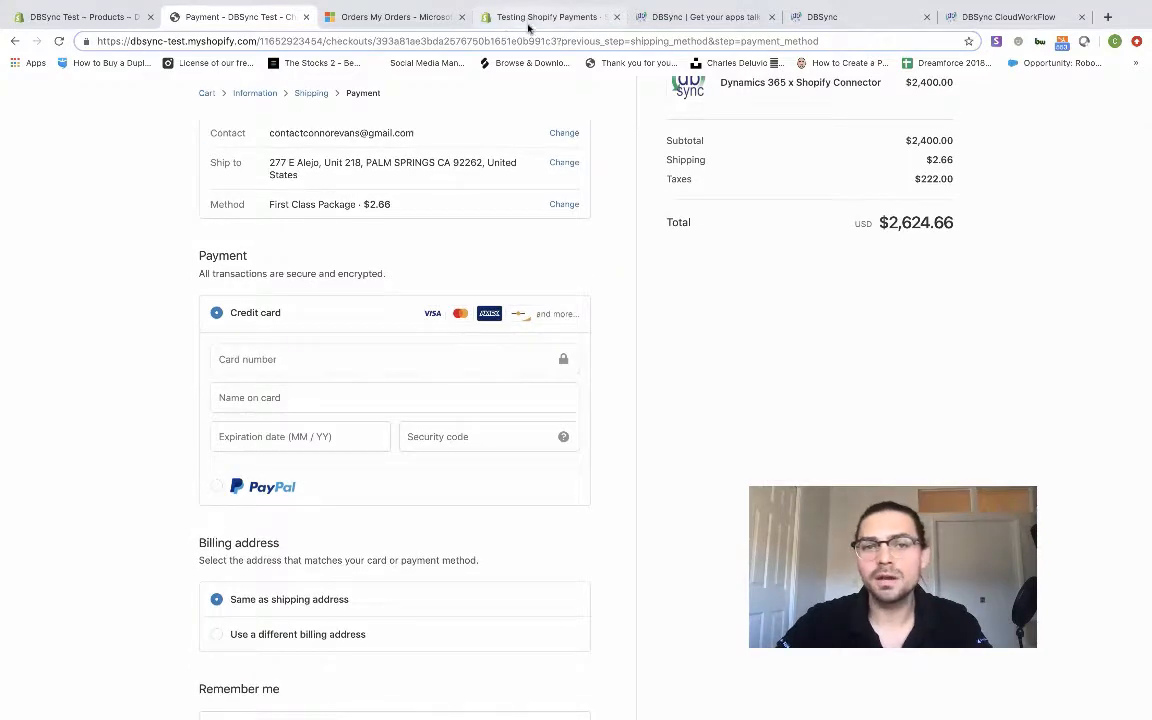
pyautogui.click(550, 16)
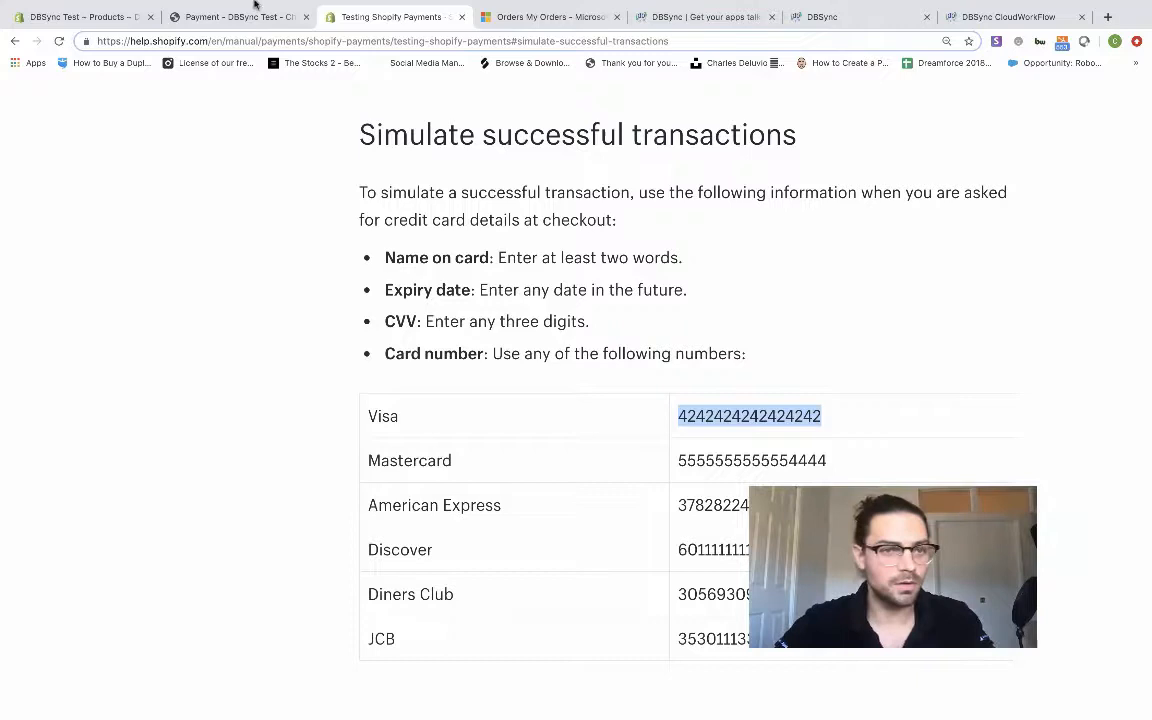
pyautogui.click(238, 16)
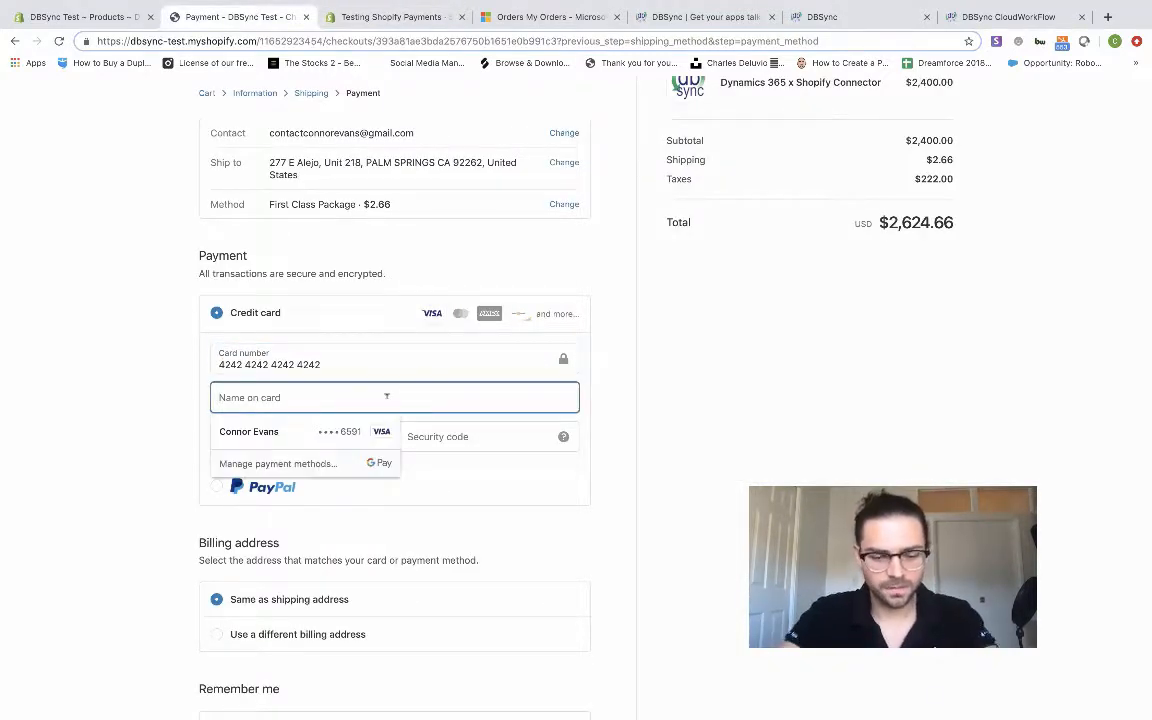
pyautogui.write('Connor Evans')
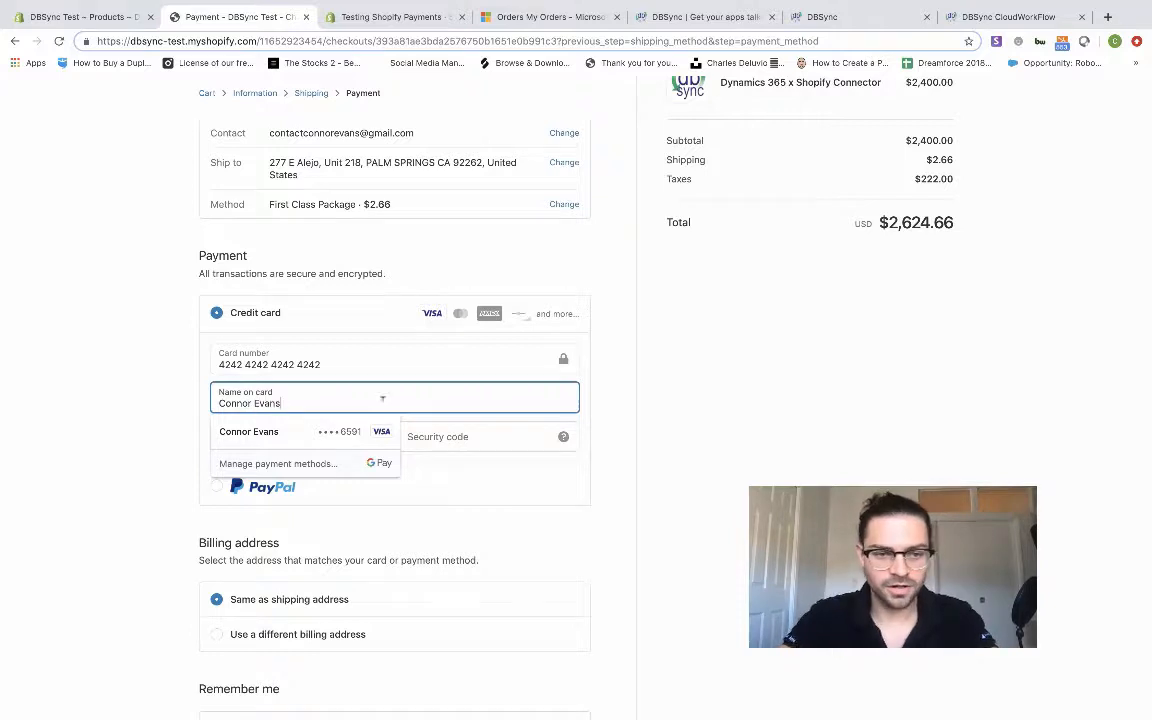
pyautogui.click(394, 360)
pyautogui.write('11 /')
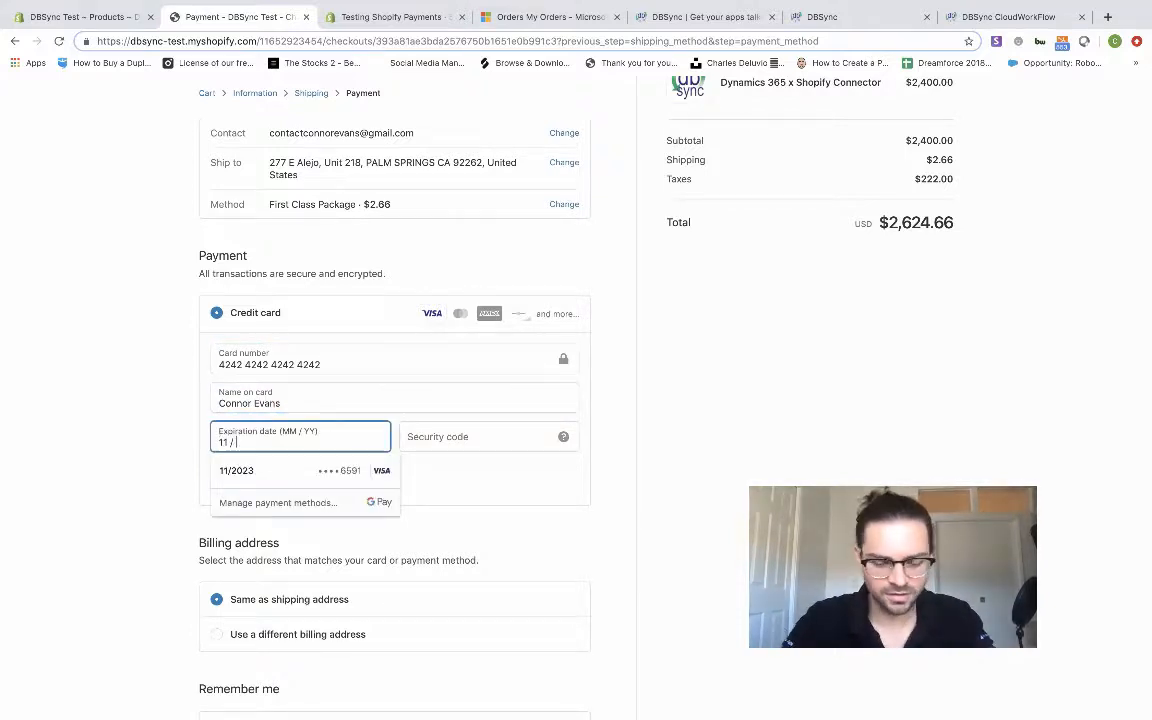
pyautogui.write('25')
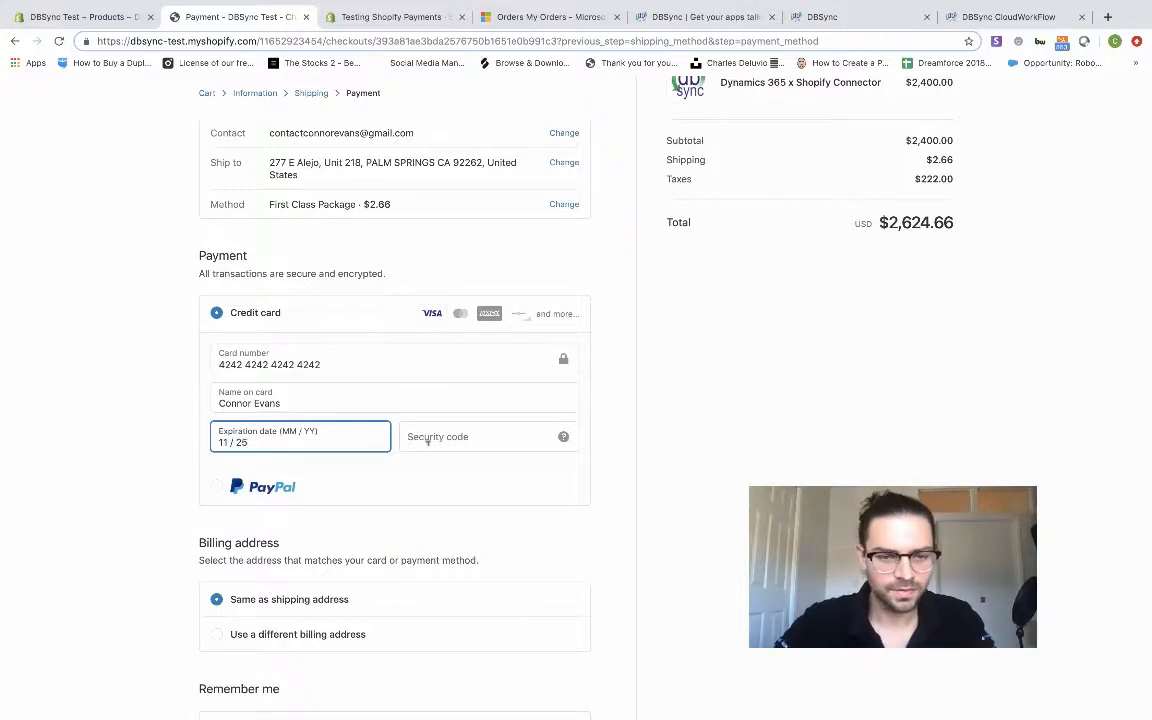
pyautogui.write('123')
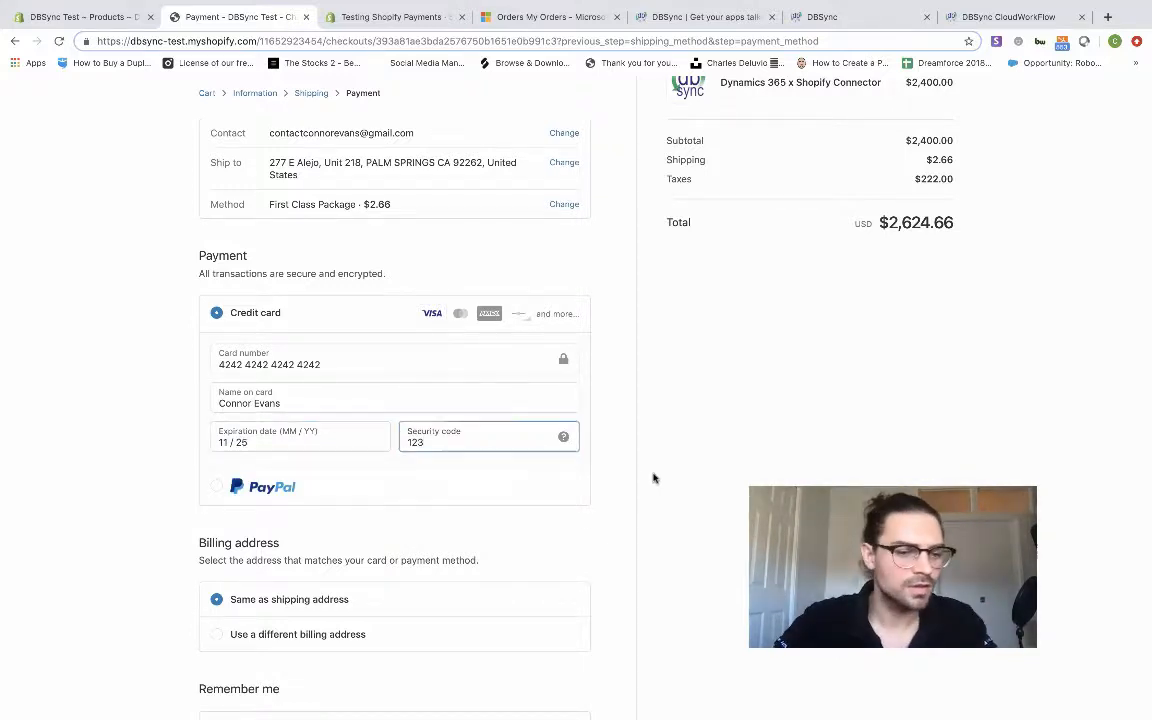
pyautogui.scroll(-3)
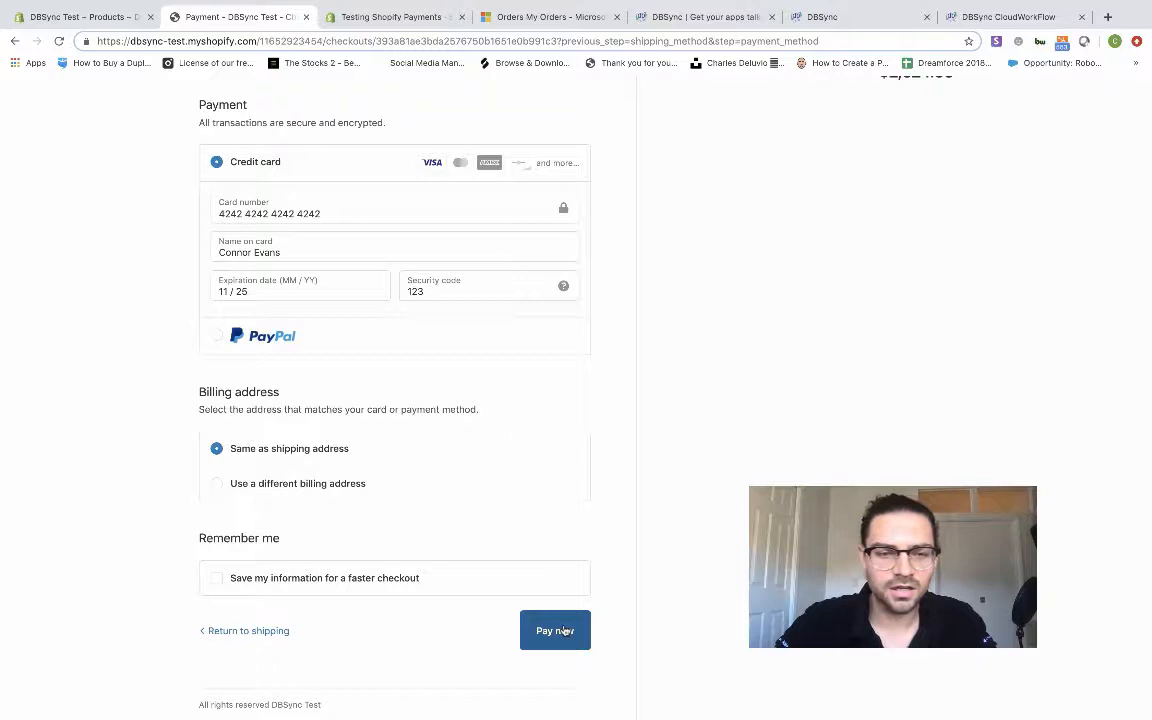
pyautogui.click(556, 630)
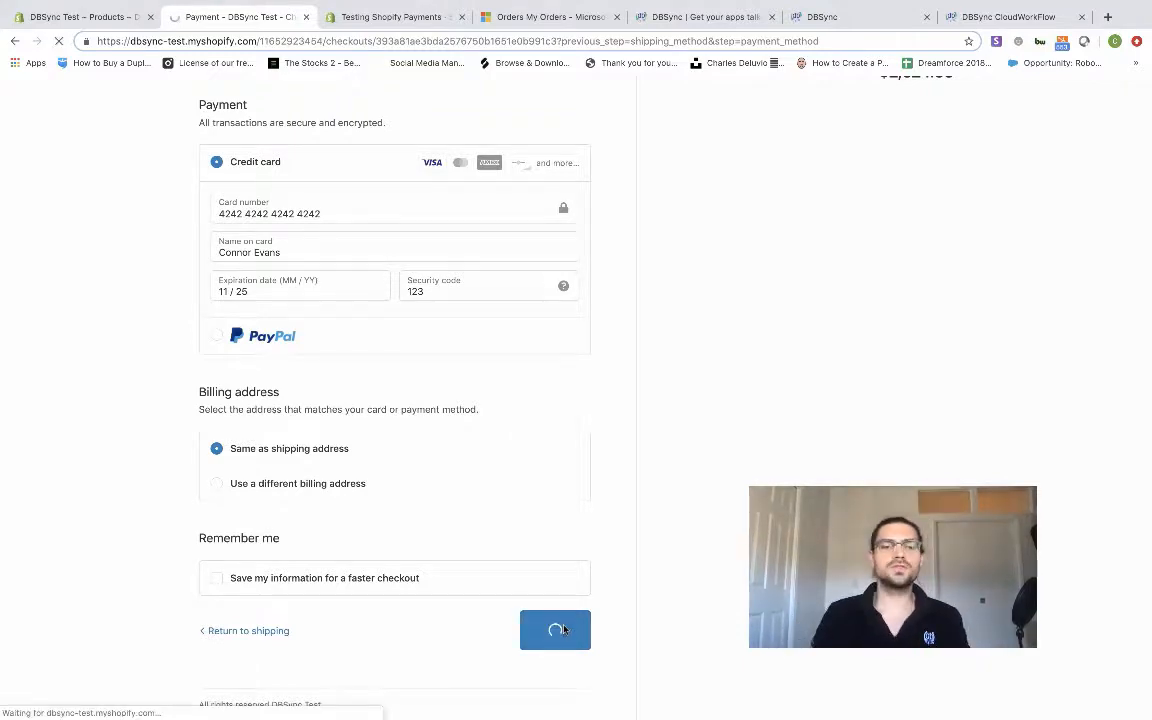
# Step: Confirm order #1003 on the thank-you page, then view the still-empty Dynamics 365 orders list
pyautogui.click(556, 630)
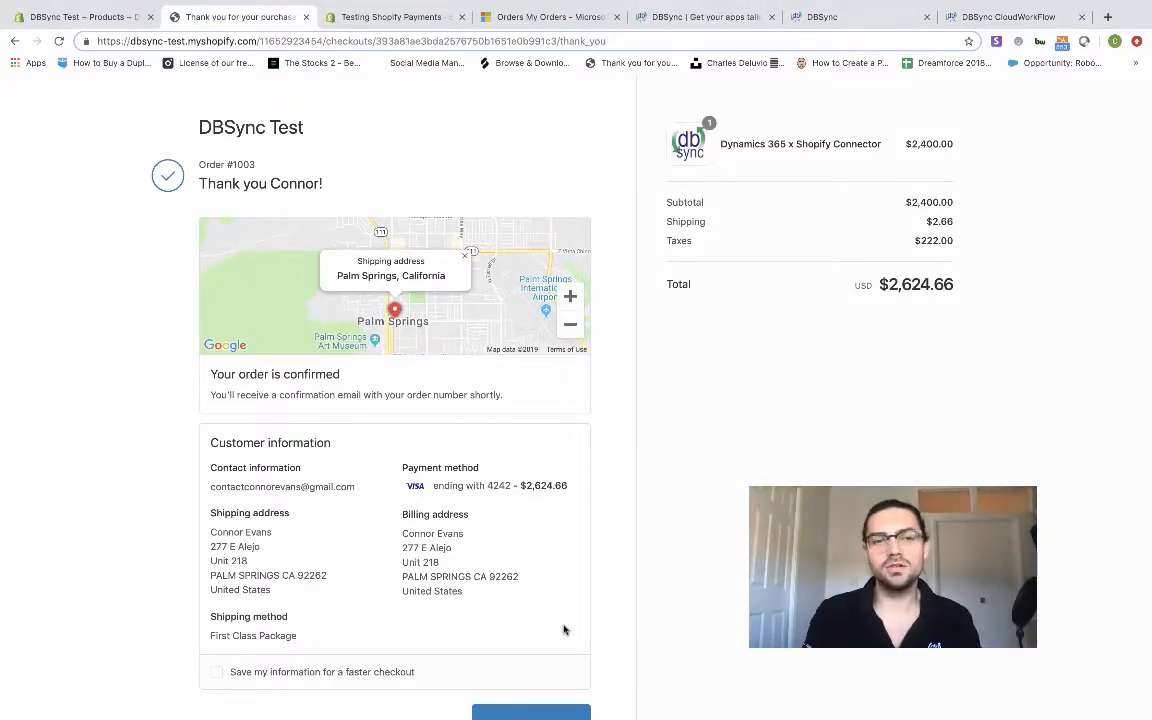
pyautogui.moveTo(656, 324)
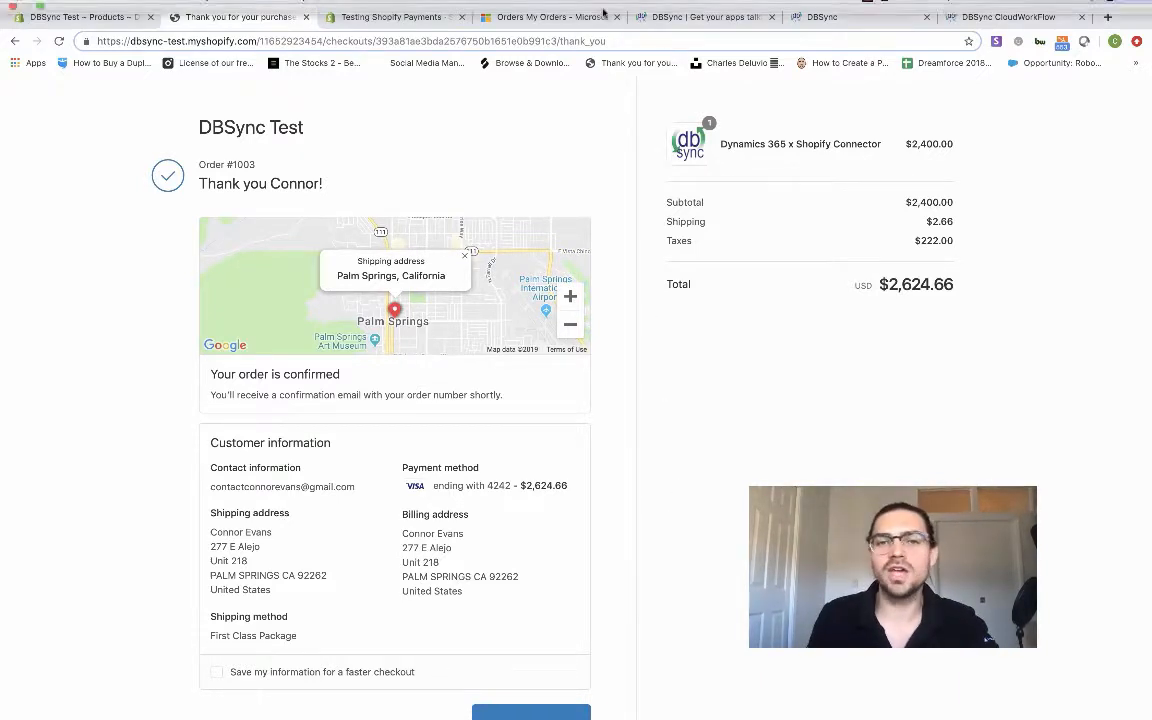
pyautogui.click(550, 16)
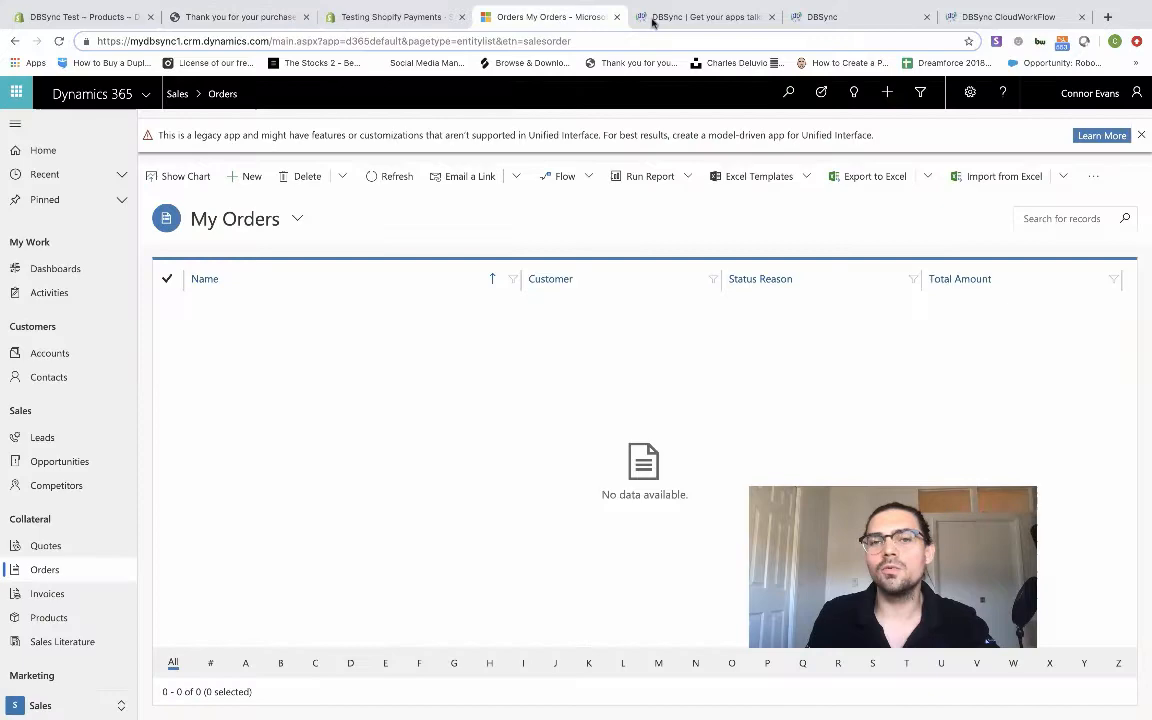
# Step: Switch through the DBSync home tab to the DBSync Shopify connector settings
pyautogui.click(856, 16)
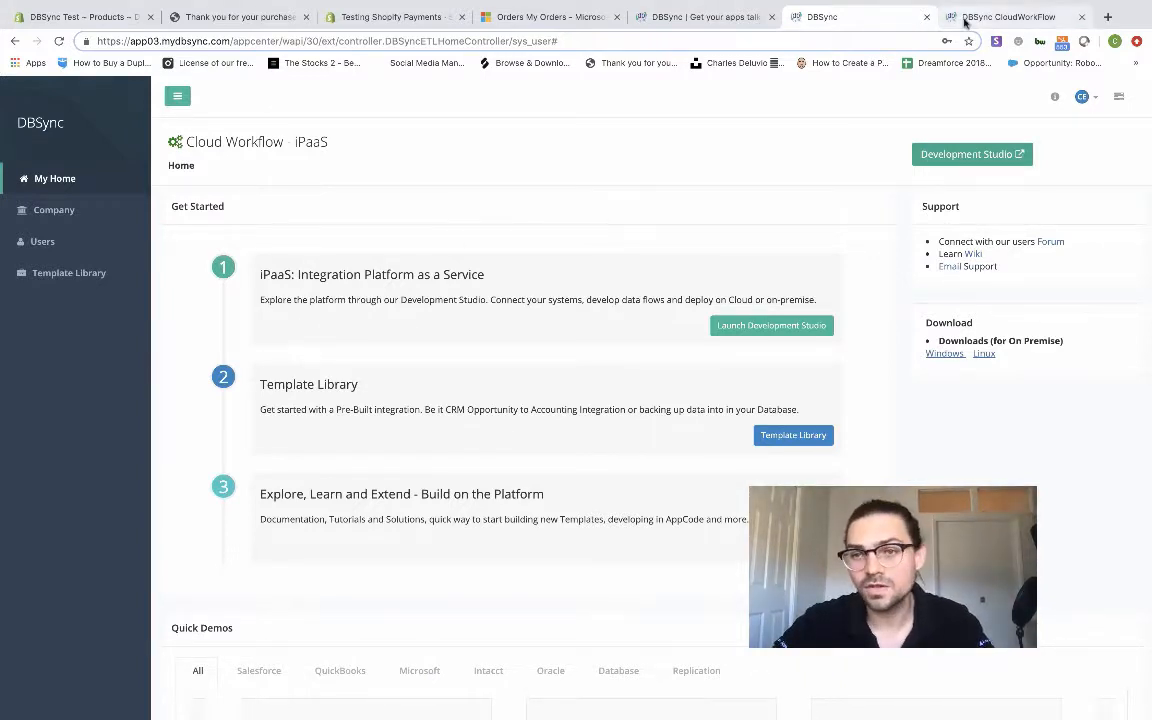
pyautogui.click(1016, 16)
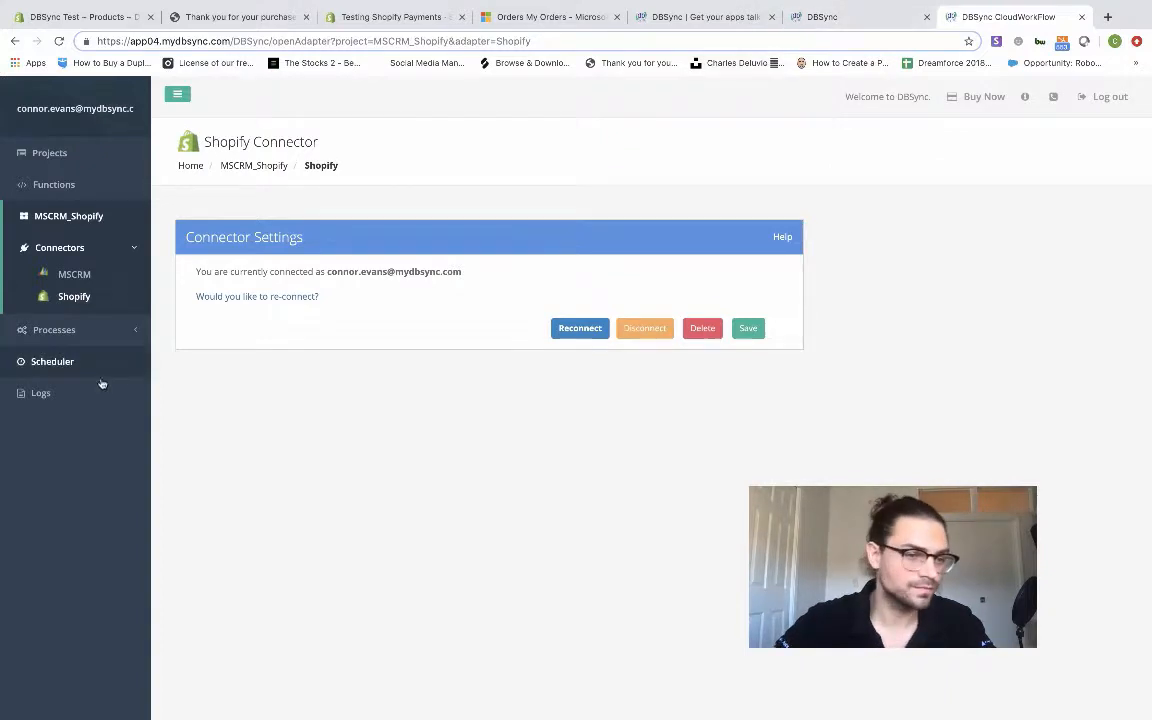
# Step: From Scheduler, go to Processes and run the BidirectionalSync process now
pyautogui.click(52, 360)
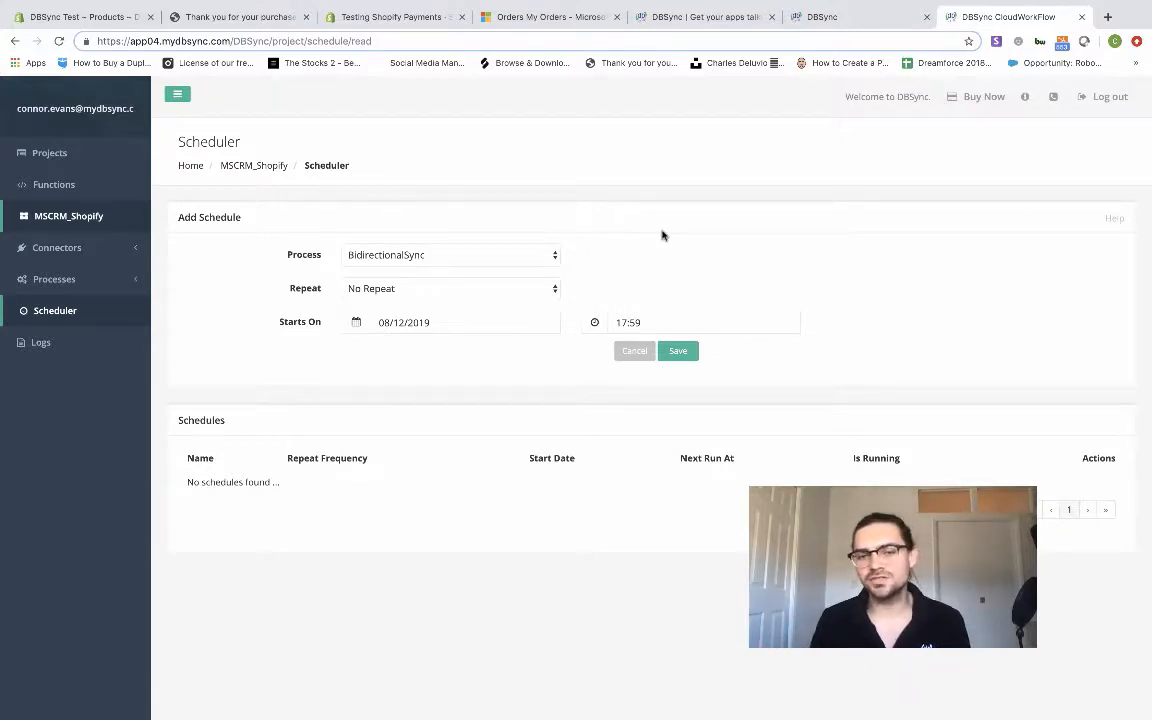
pyautogui.moveTo(624, 260)
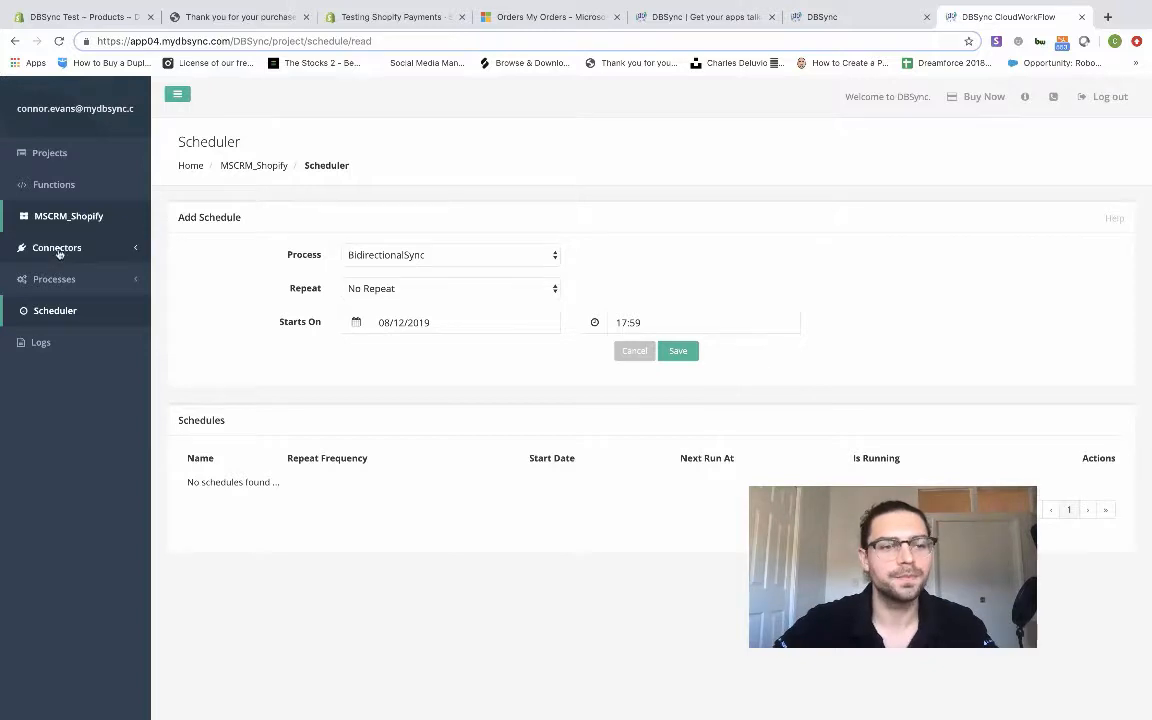
pyautogui.click(56, 280)
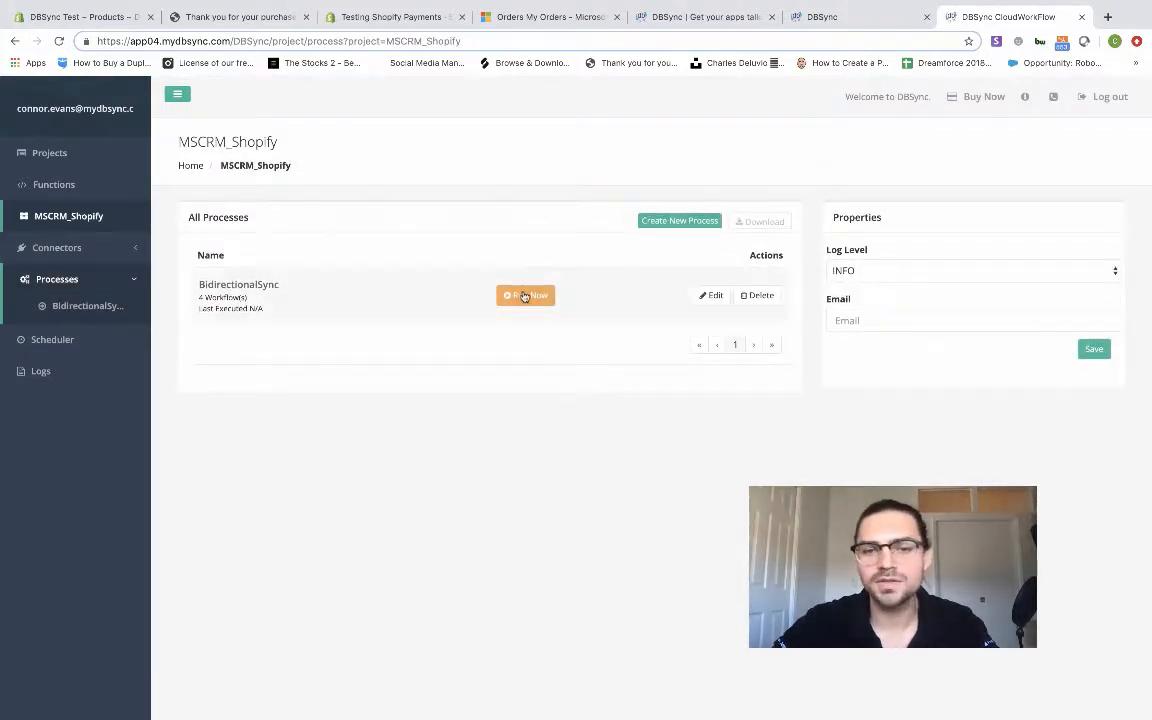
pyautogui.click(524, 296)
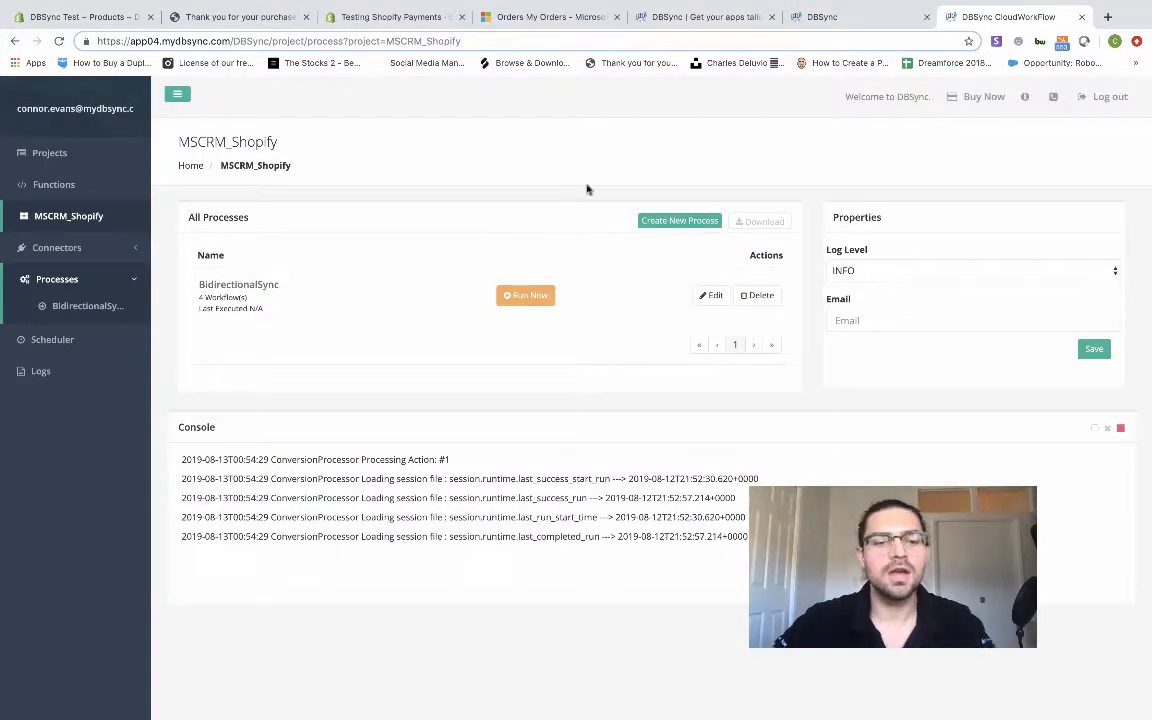
pyautogui.moveTo(612, 168)
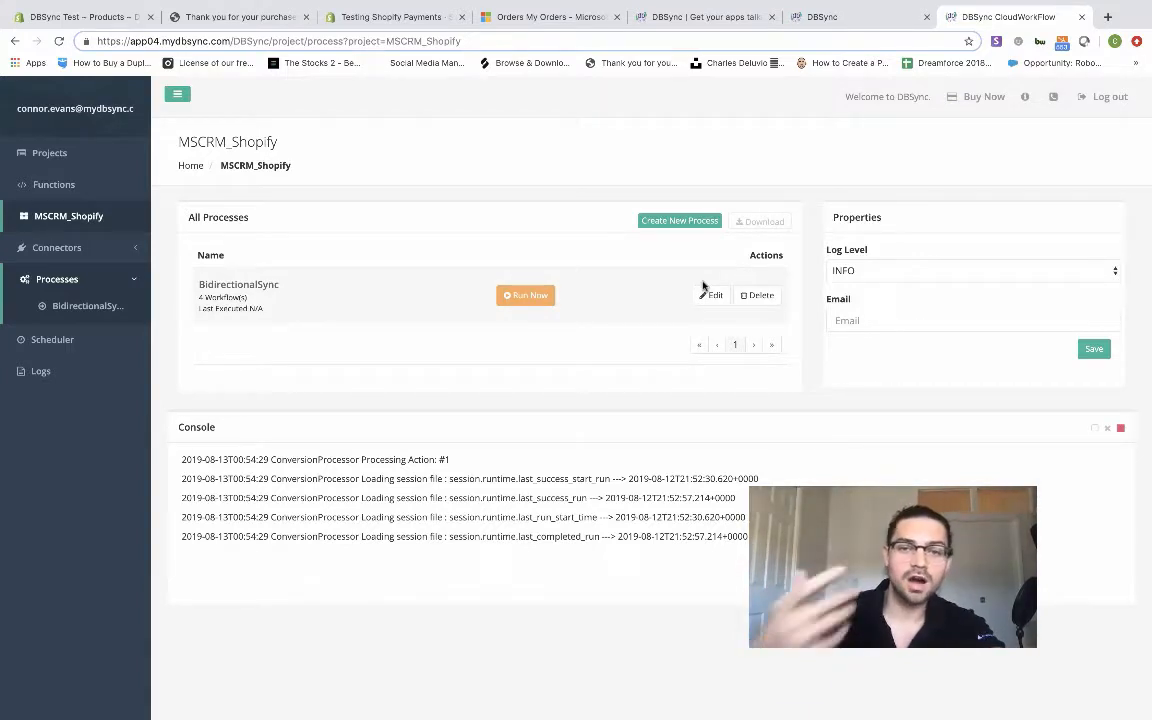
pyautogui.moveTo(310, 370)
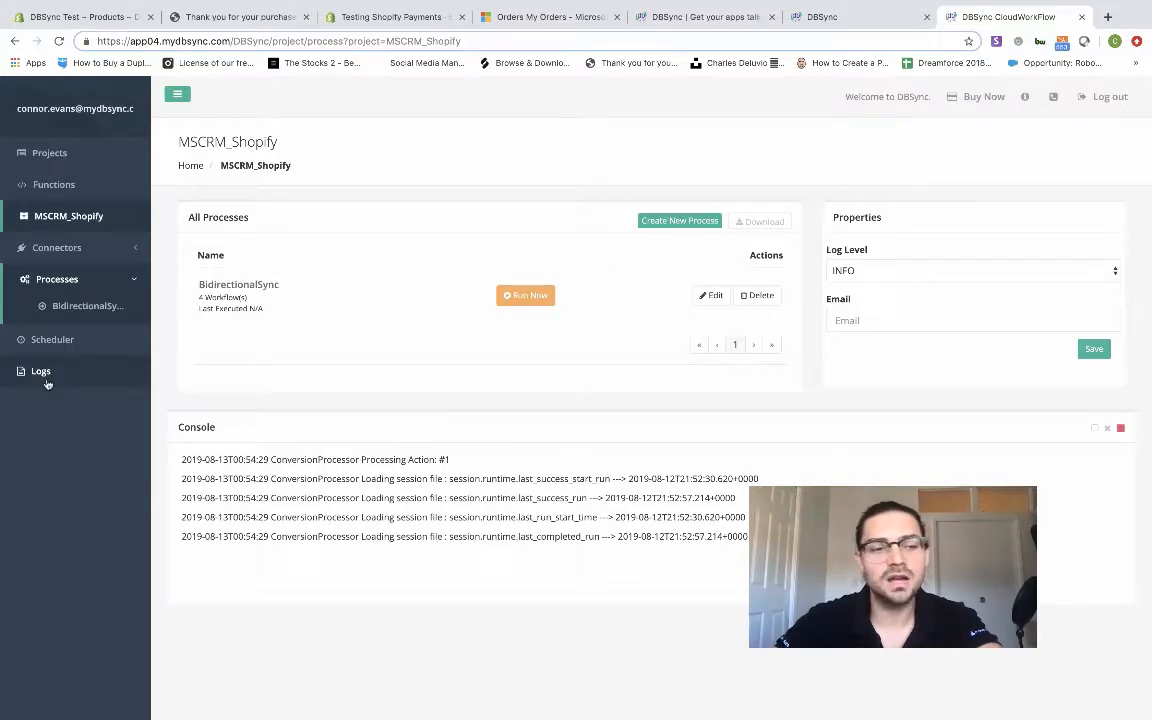
# Step: View the Log Summary where the latest BidirectionalSync run read and wrote 3 records
pyautogui.click(40, 370)
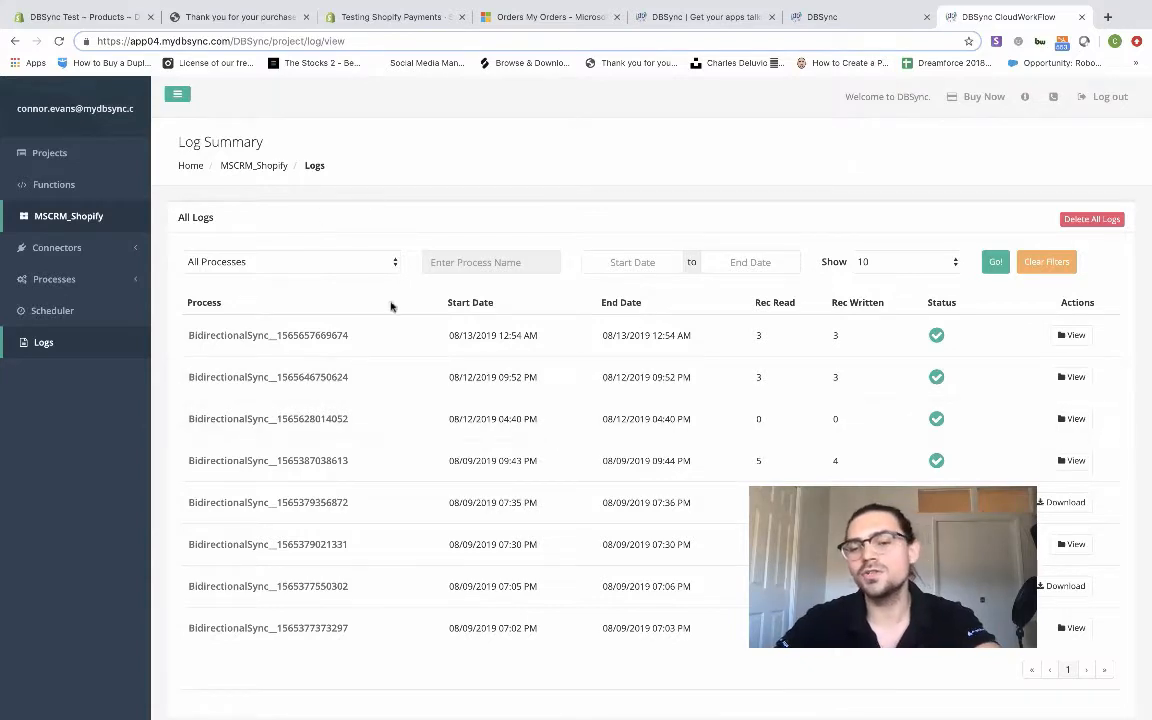
pyautogui.moveTo(578, 140)
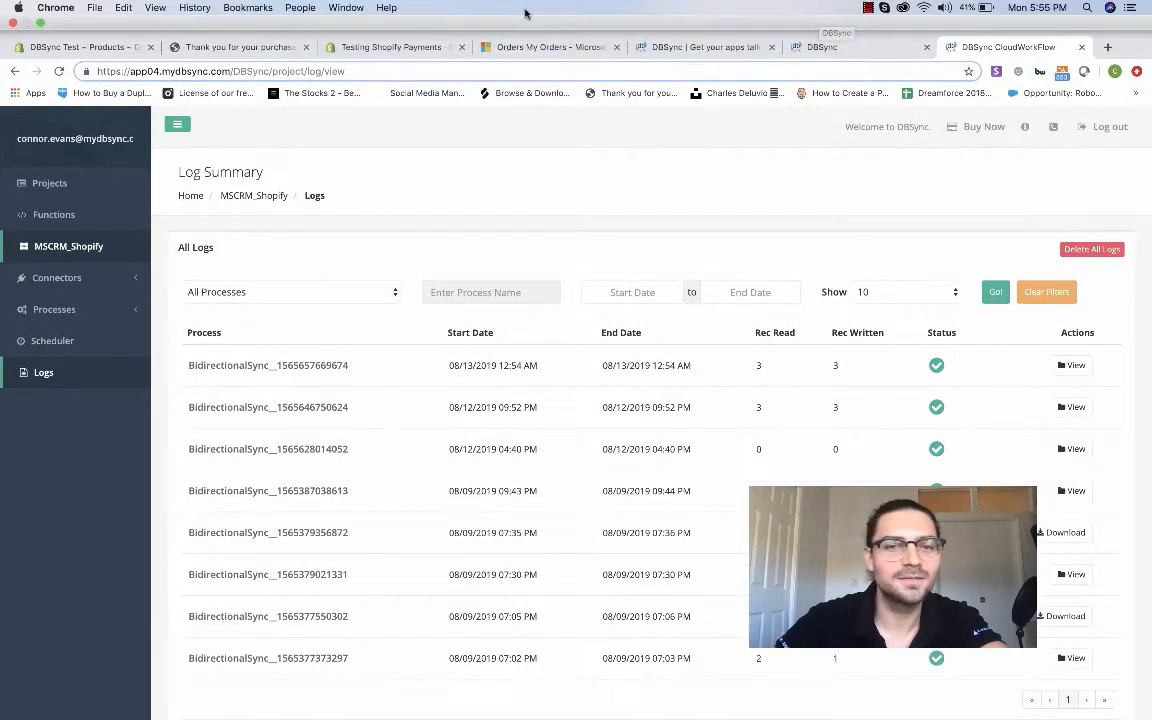
# Step: Return to the Dynamics 365 My Orders tab to check for synced order 1003
pyautogui.click(548, 48)
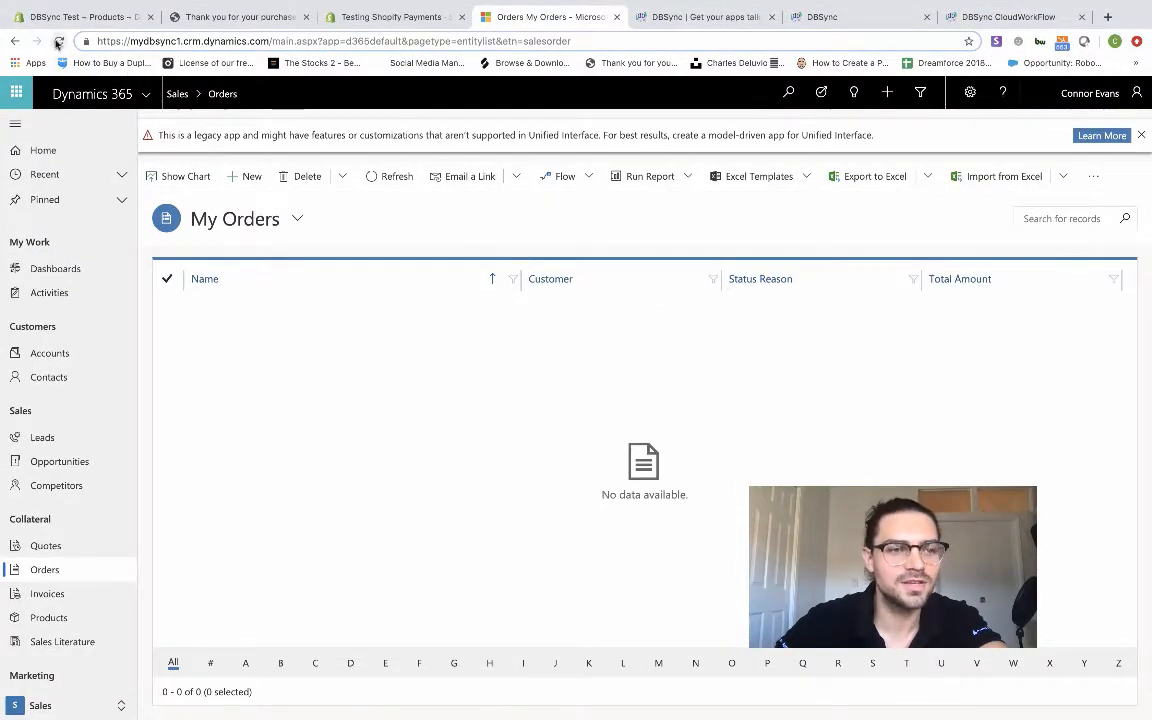
pyautogui.moveTo(58, 40)
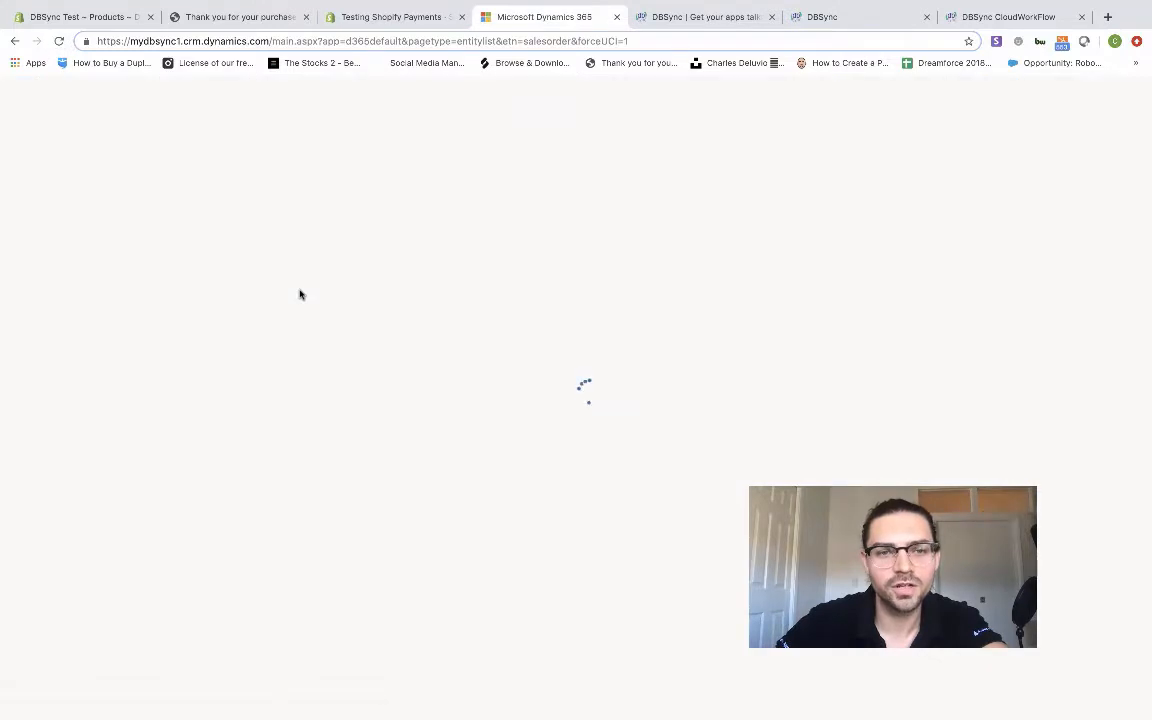
pyautogui.moveTo(430, 308)
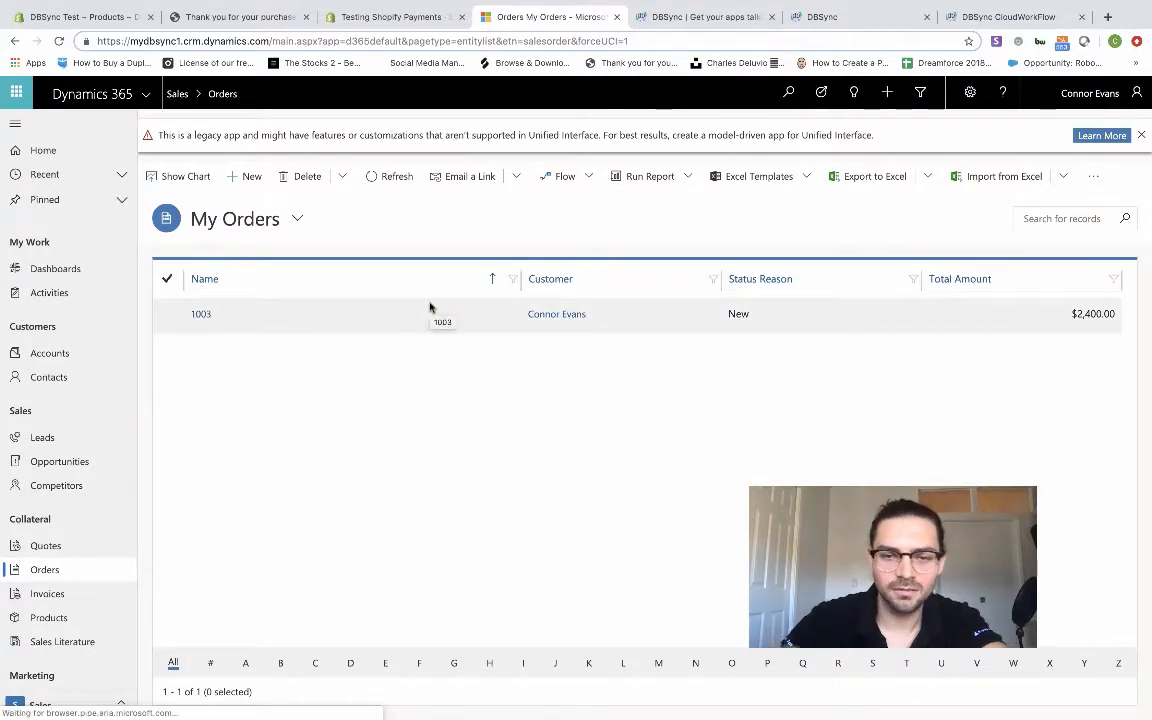
pyautogui.moveTo(204, 312)
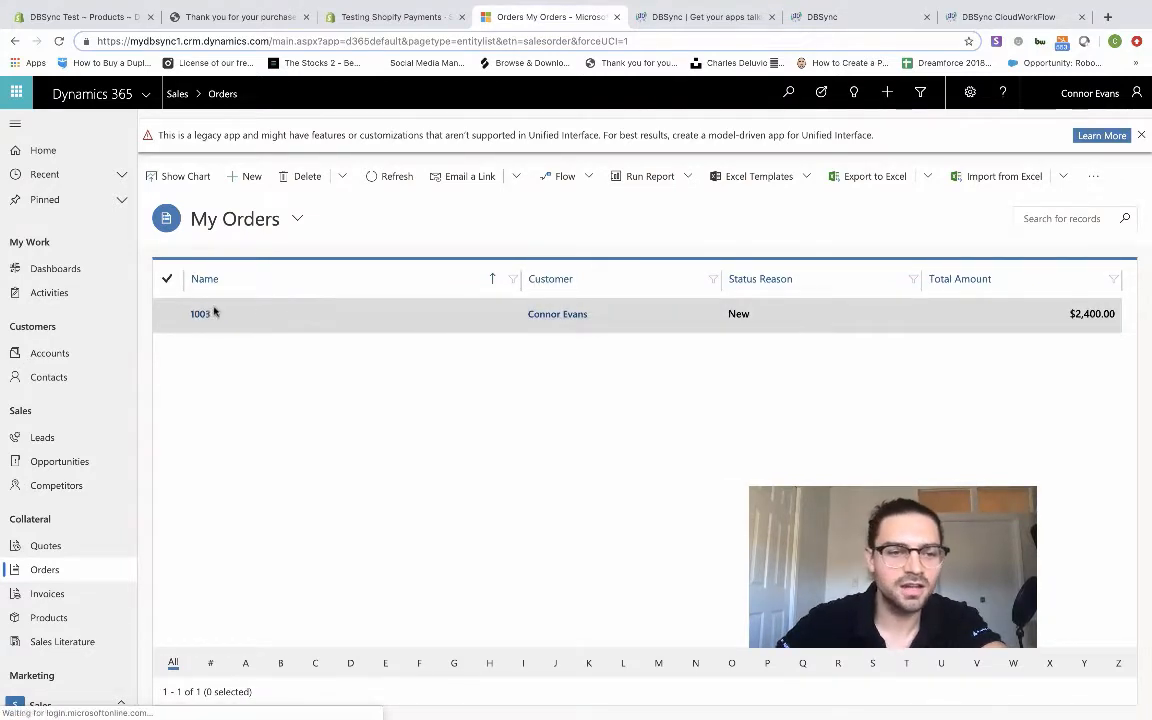
# Step: Review order 1003's Dynamics 365 x Shopify Connector line at $2,400.00 and its Potential Customer
pyautogui.click(200, 312)
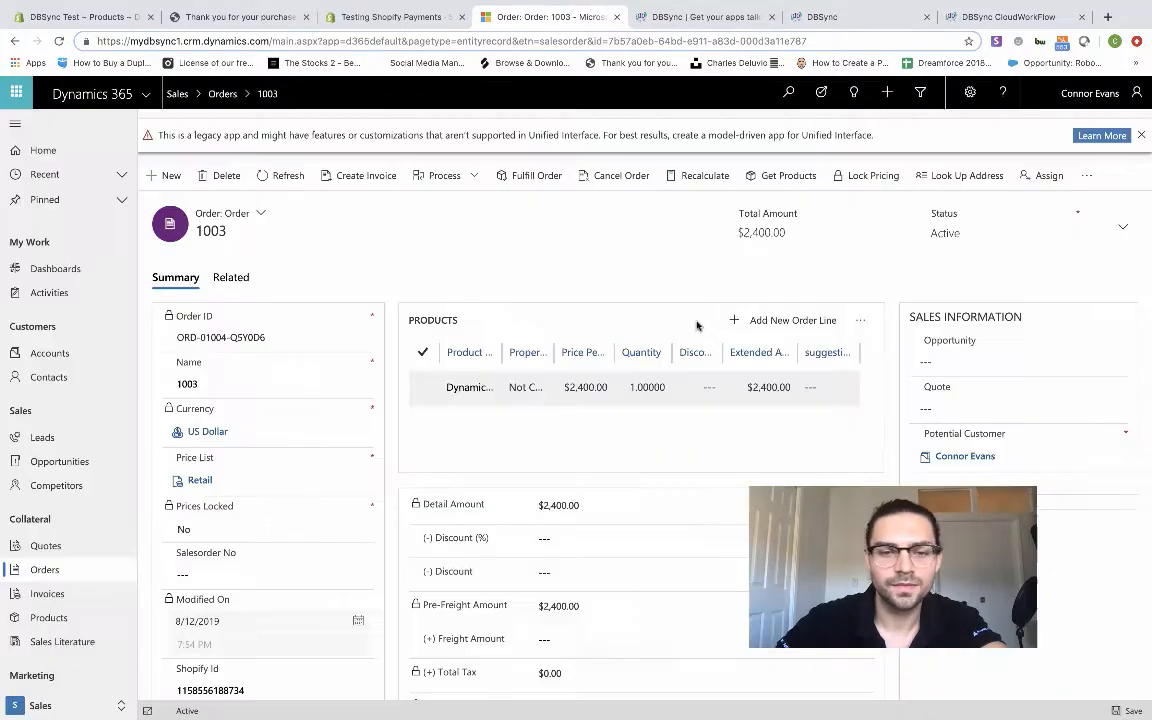
pyautogui.moveTo(500, 358)
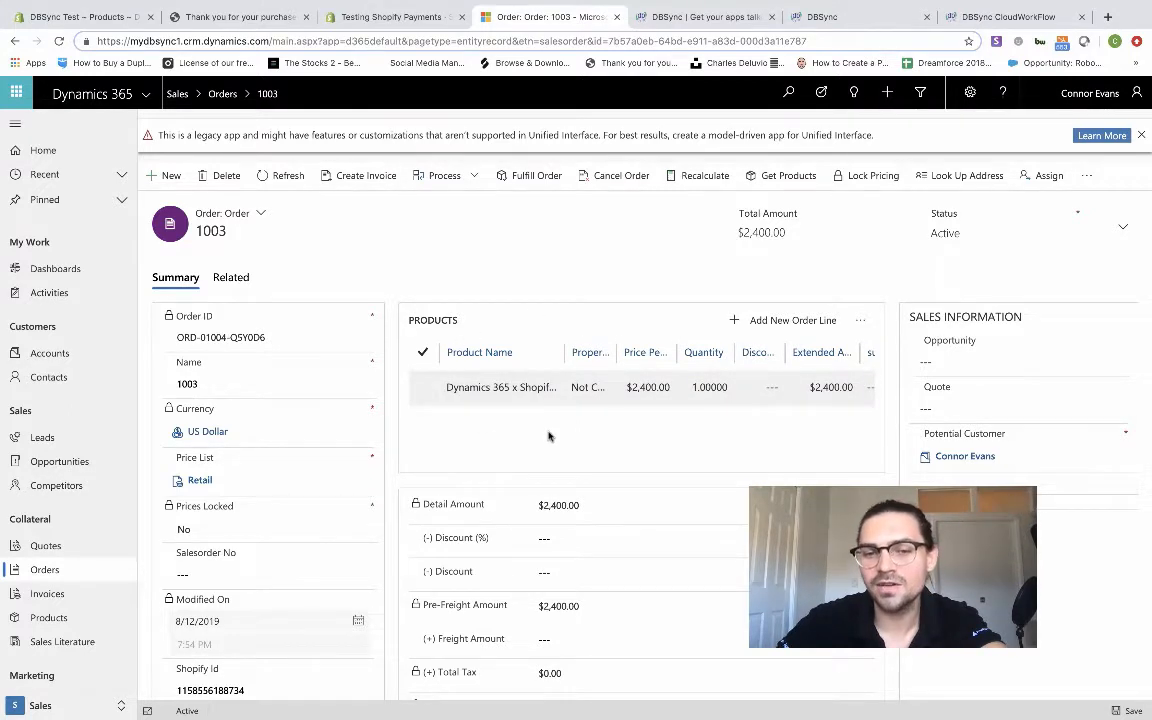
pyautogui.click(640, 388)
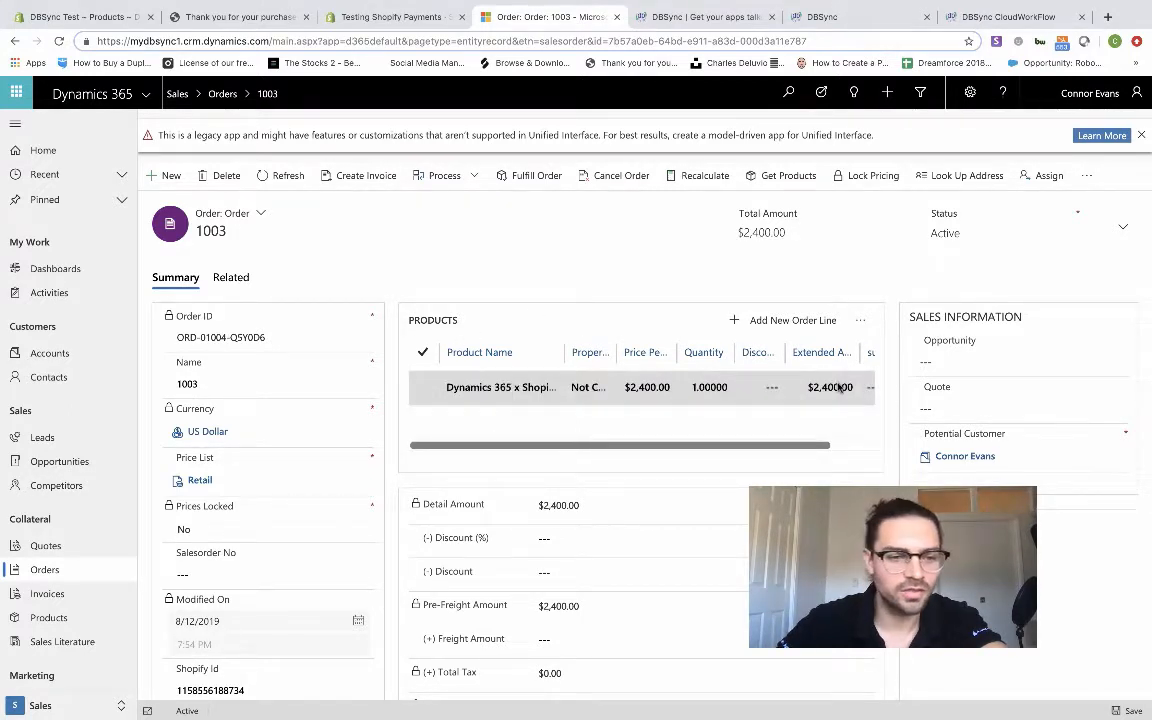
pyautogui.click(964, 456)
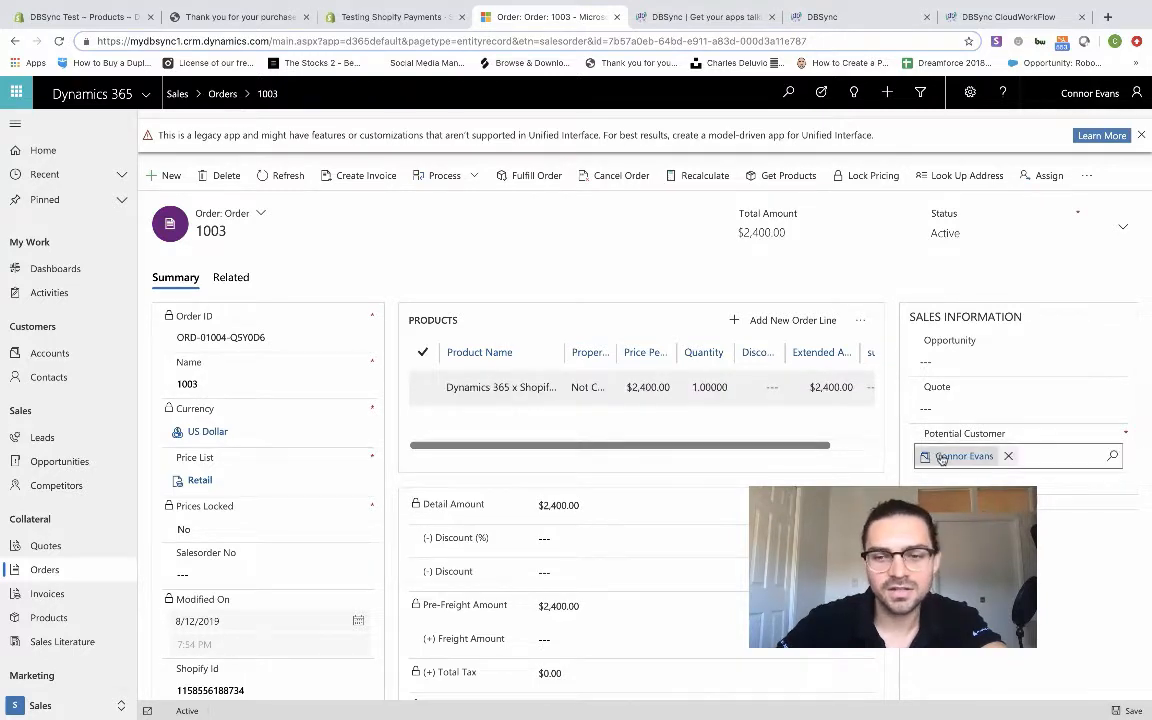